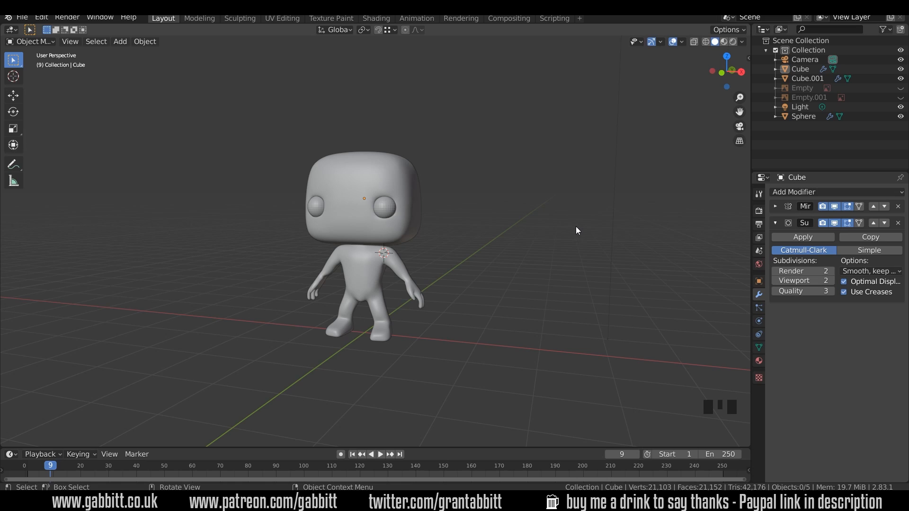
{"action": "mouse_move", "coordinate": [453, 282]}
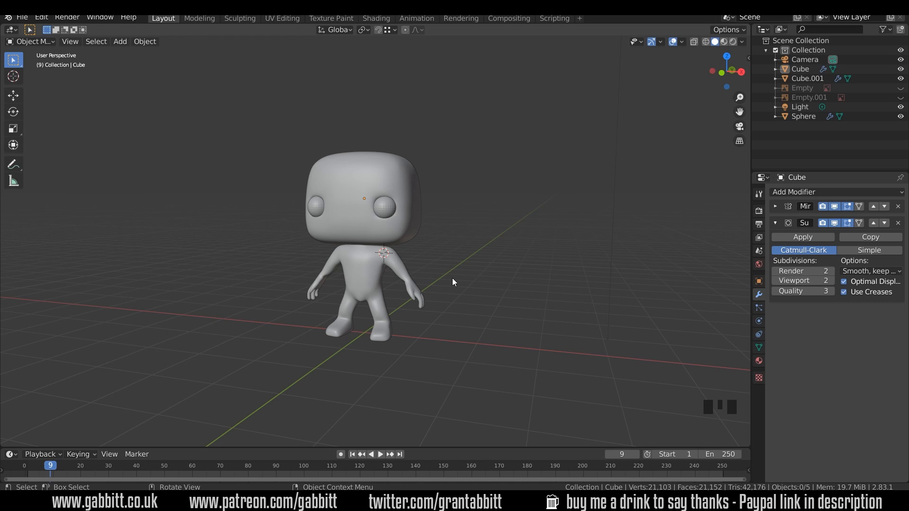
{"action": "mouse_move", "coordinate": [417, 291]}
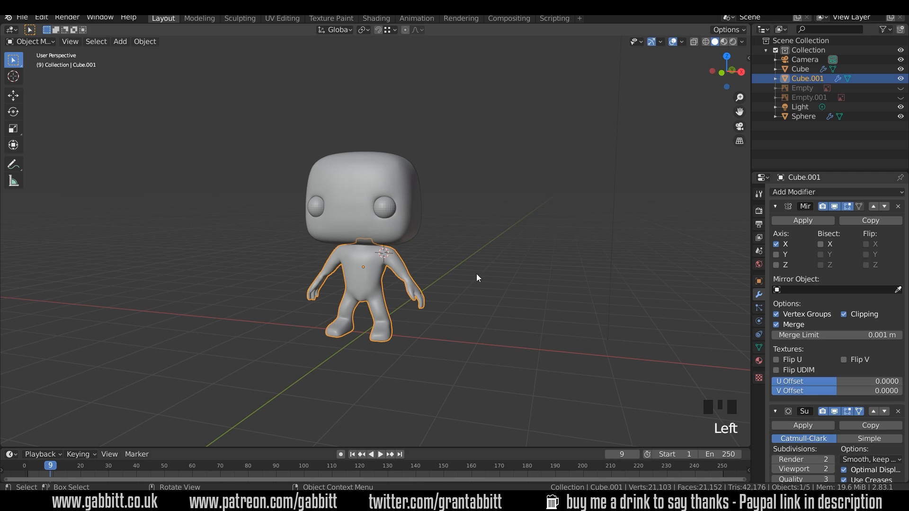
- Enter Edit Mode on the body and dissolve the extra edge loop around the thumb
{"action": "key", "text": "Tab"}
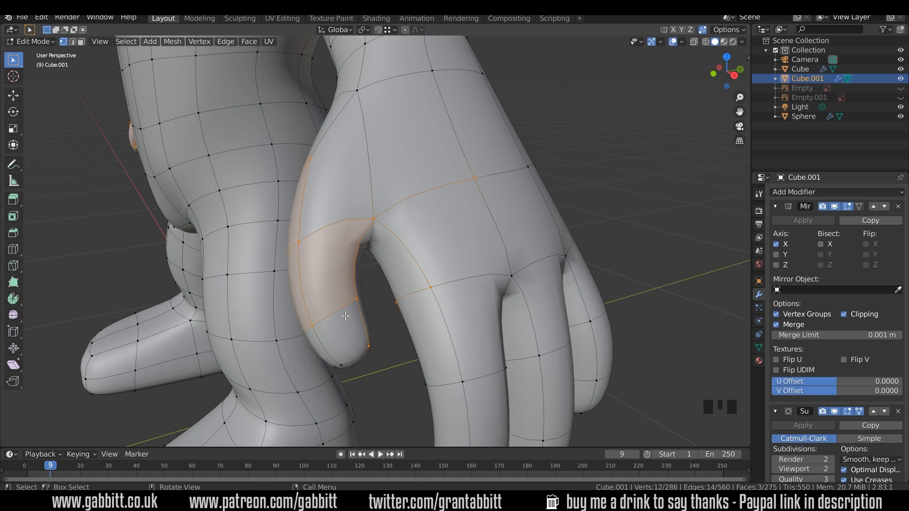
{"action": "mouse_move", "coordinate": [323, 265]}
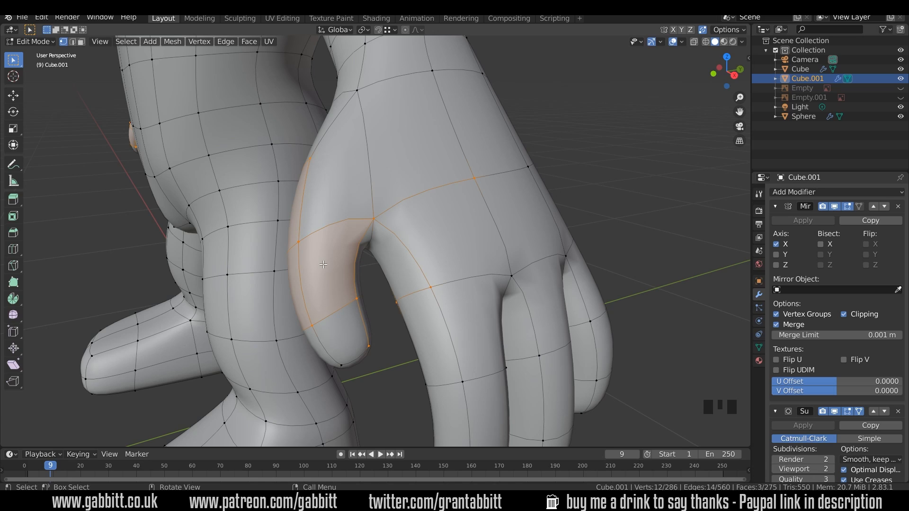
{"action": "mouse_move", "coordinate": [321, 263]}
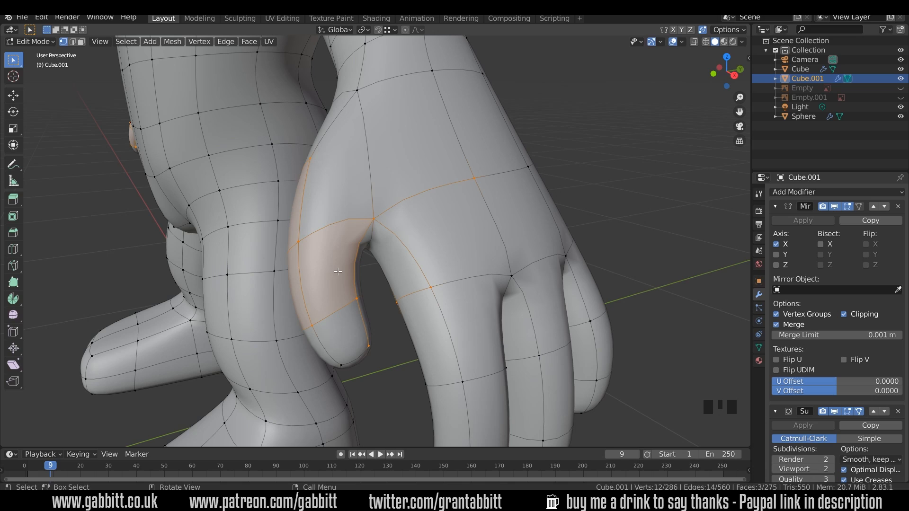
{"action": "mouse_move", "coordinate": [330, 250]}
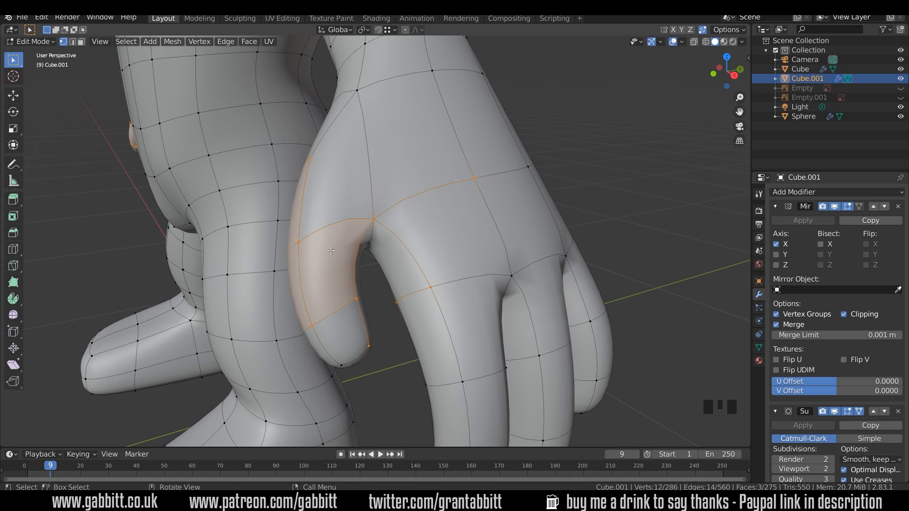
{"action": "mouse_move", "coordinate": [365, 242]}
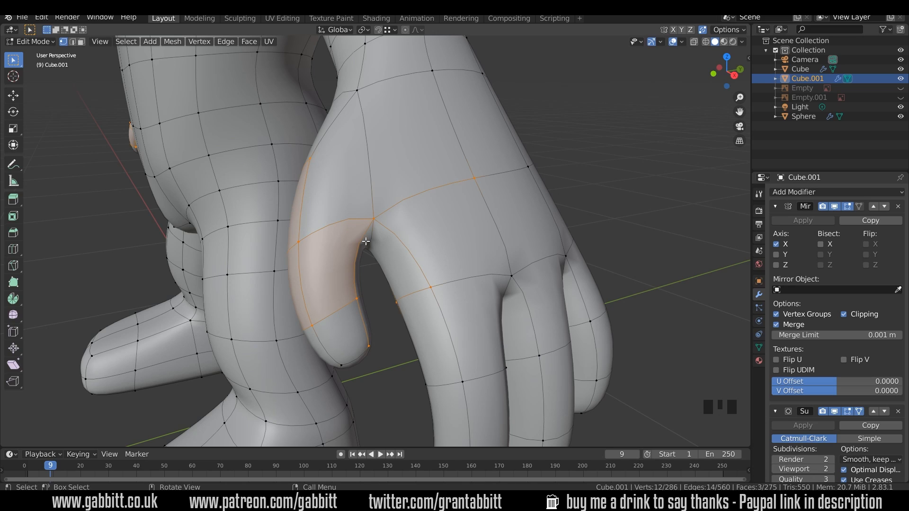
{"action": "mouse_move", "coordinate": [322, 238]}
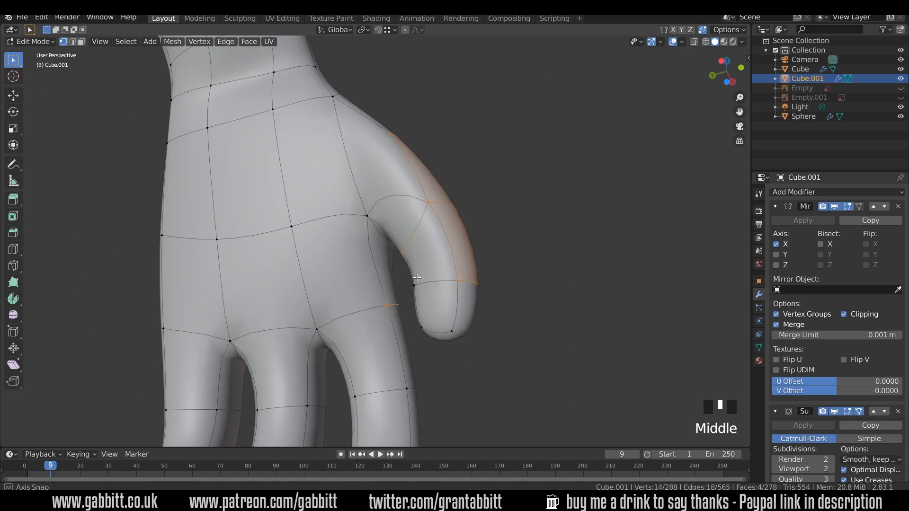
{"action": "left_click_drag", "start_coordinate": [406, 261], "coordinate": [325, 202]}
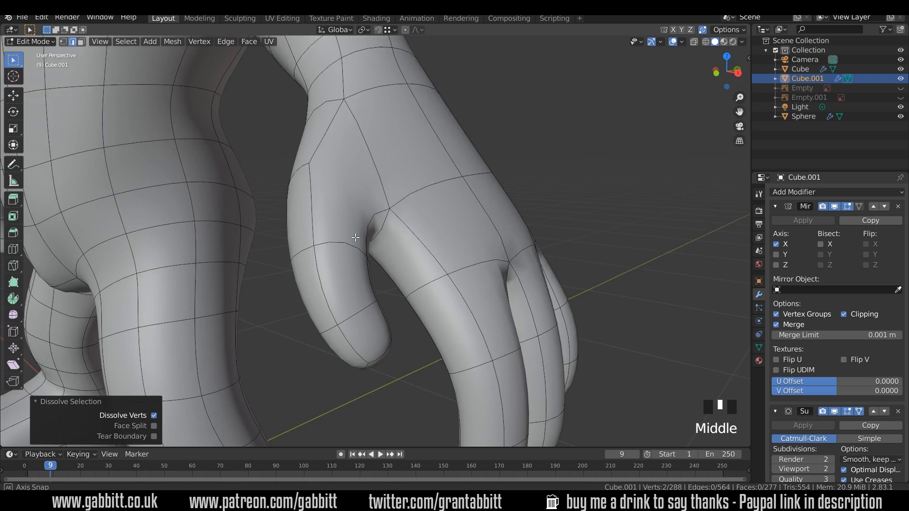
{"action": "left_click_drag", "start_coordinate": [406, 232], "coordinate": [377, 208]}
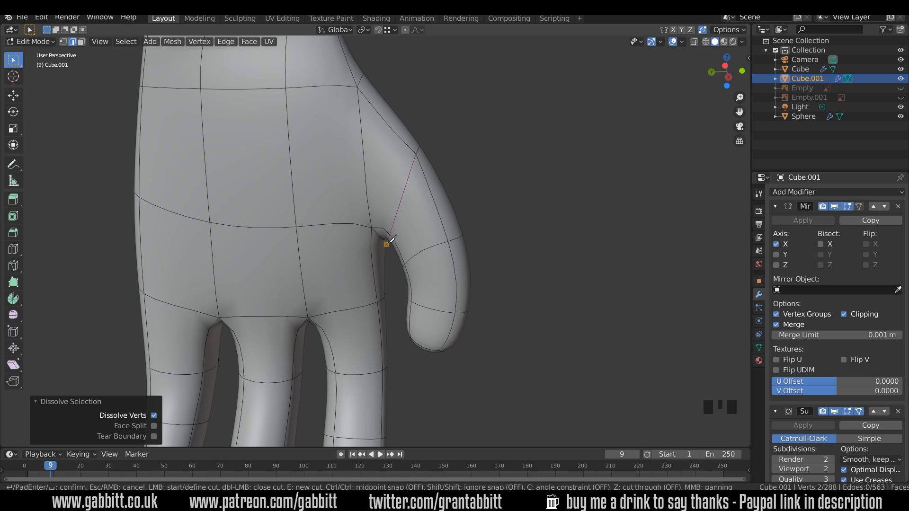
- Knife-cut a new edge across the thumb joint where it meets the hand
{"action": "left_click_drag", "start_coordinate": [407, 232], "coordinate": [377, 262]}
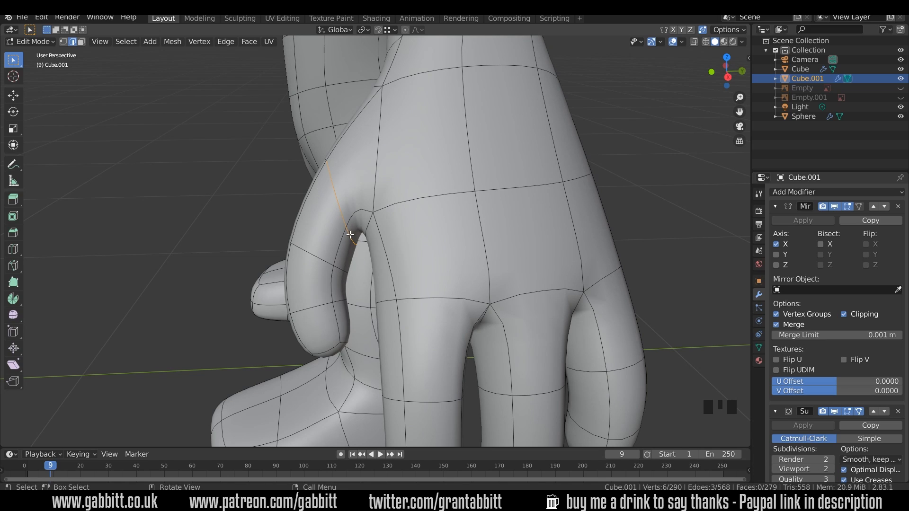
{"action": "mouse_move", "coordinate": [350, 244]}
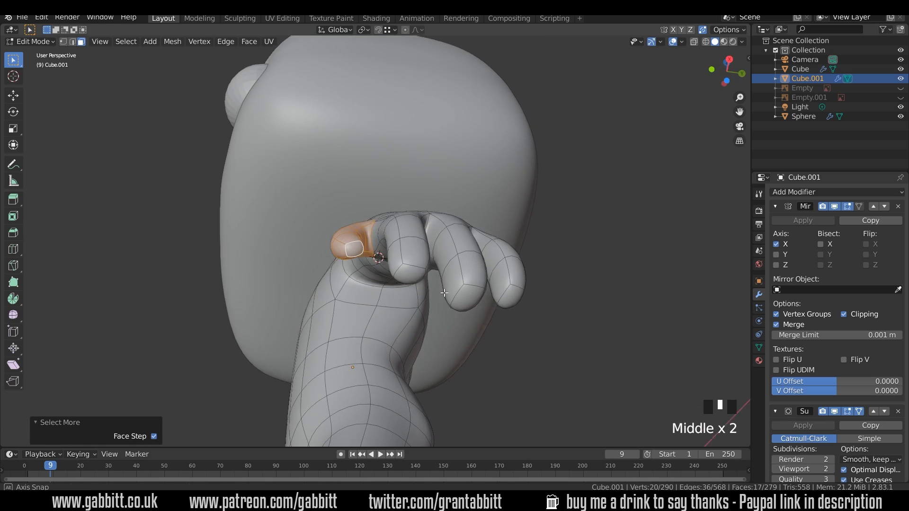
- Rotate the thumb faces about 15 degrees outward and inspect the arm from the side
{"action": "key", "text": "r"}
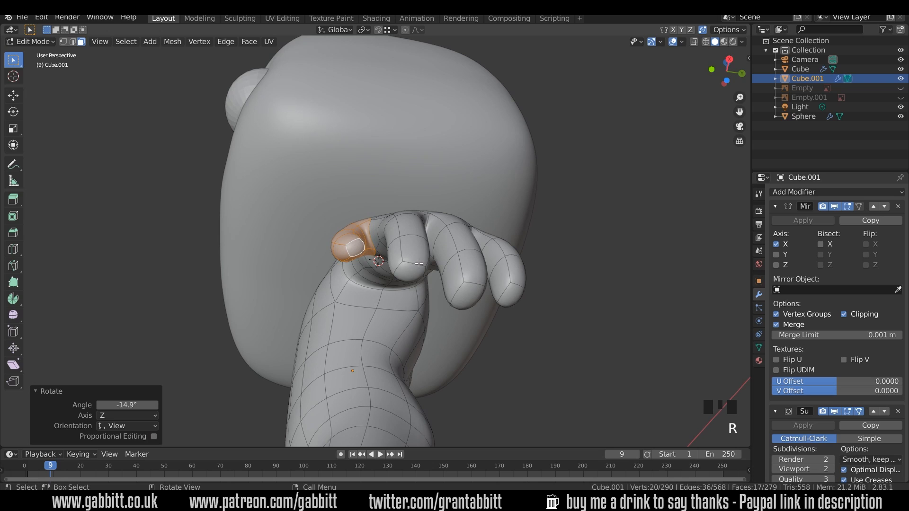
{"action": "left_click_drag", "start_coordinate": [359, 243], "coordinate": [352, 261]}
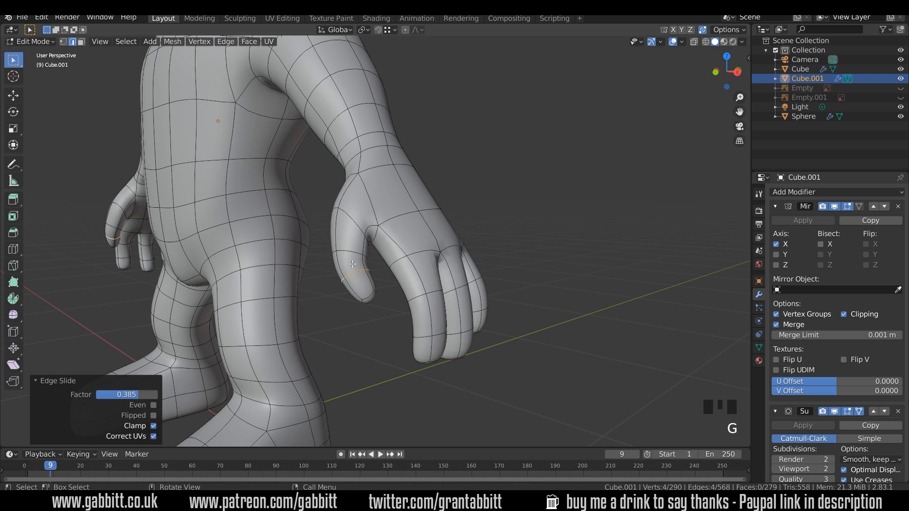
{"action": "scroll", "scroll_direction": "down", "scroll_amount": 3}
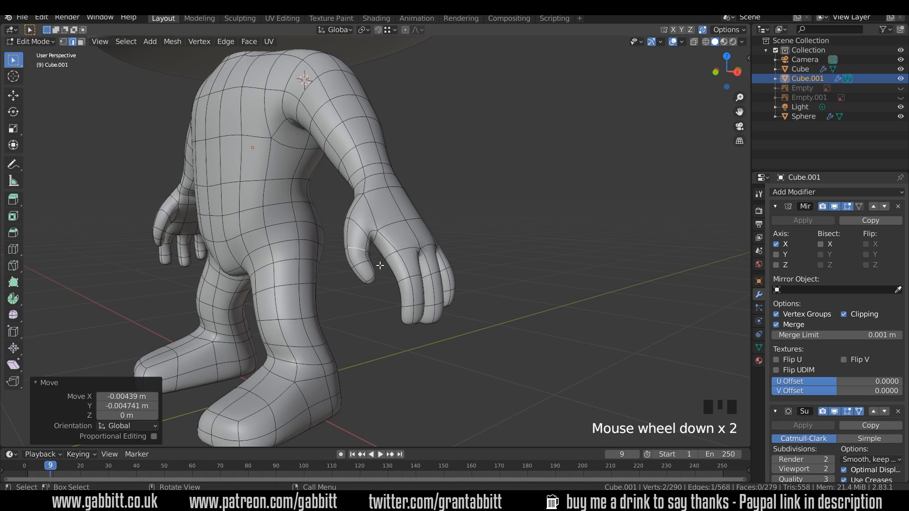
{"action": "left_click_drag", "start_coordinate": [377, 261], "coordinate": [443, 284]}
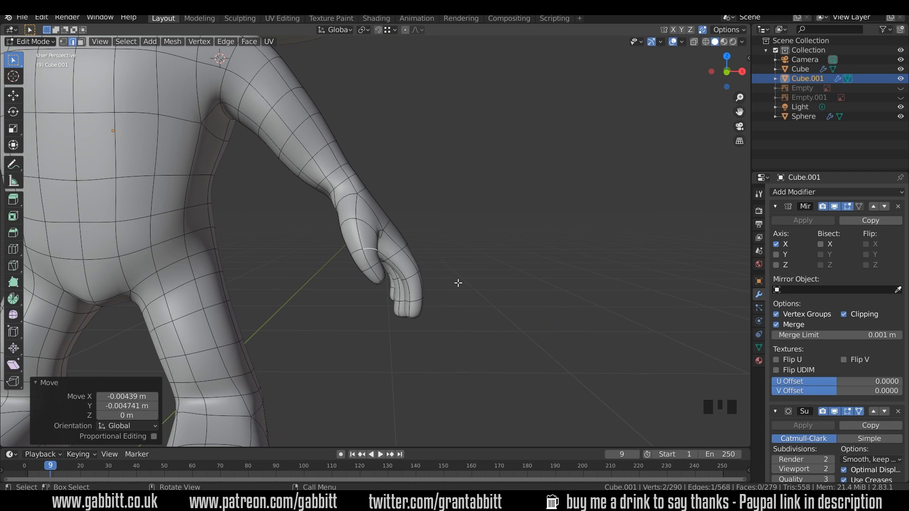
{"action": "mouse_move", "coordinate": [368, 252]}
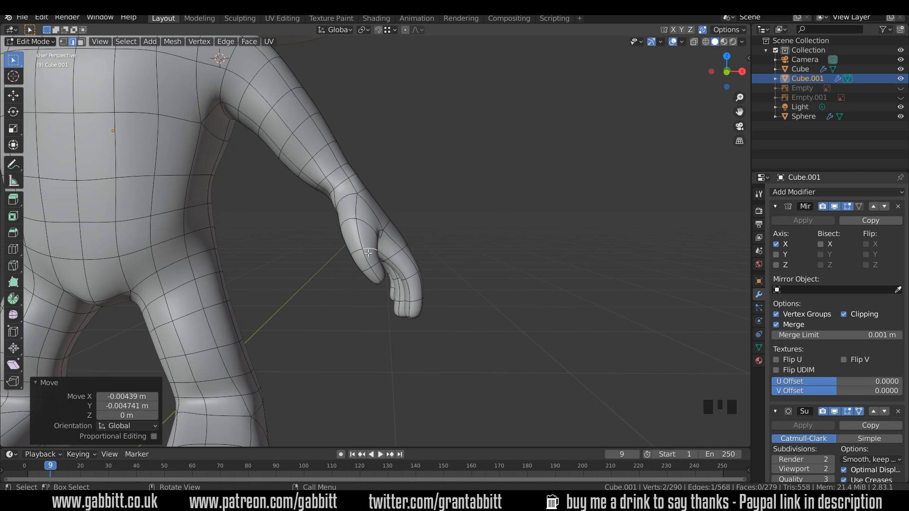
{"action": "mouse_move", "coordinate": [376, 258]}
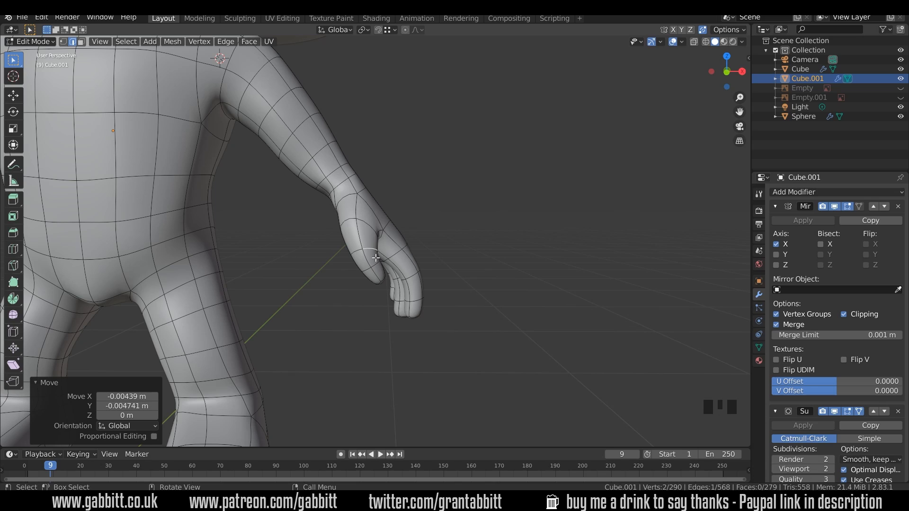
{"action": "mouse_move", "coordinate": [416, 255]}
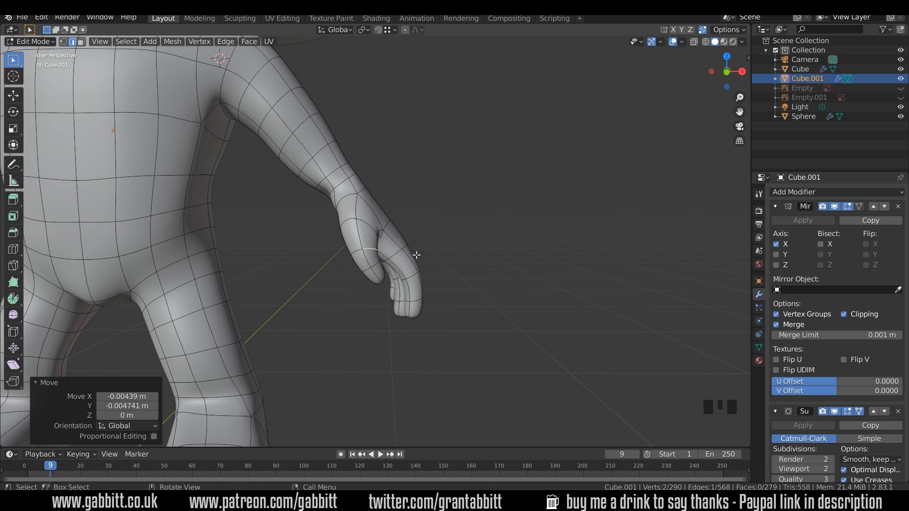
{"action": "mouse_move", "coordinate": [472, 308]}
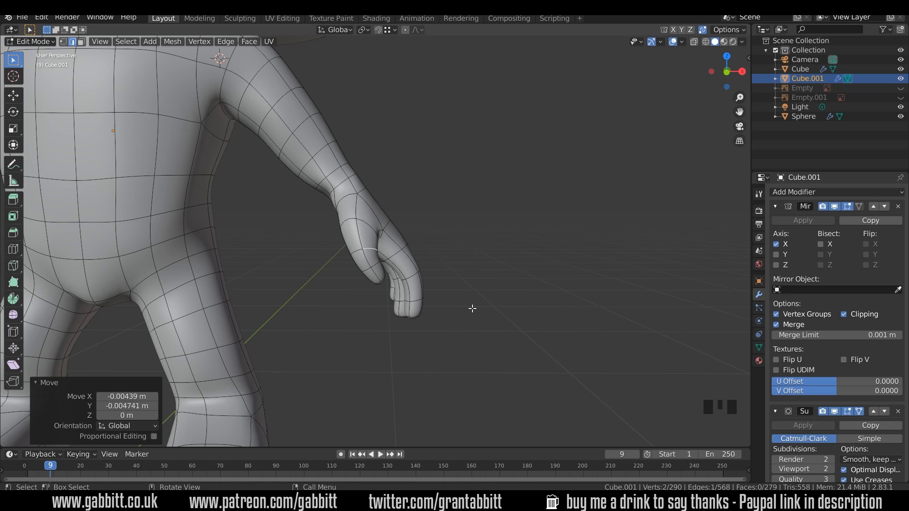
{"action": "scroll", "scroll_direction": "down", "scroll_amount": 3}
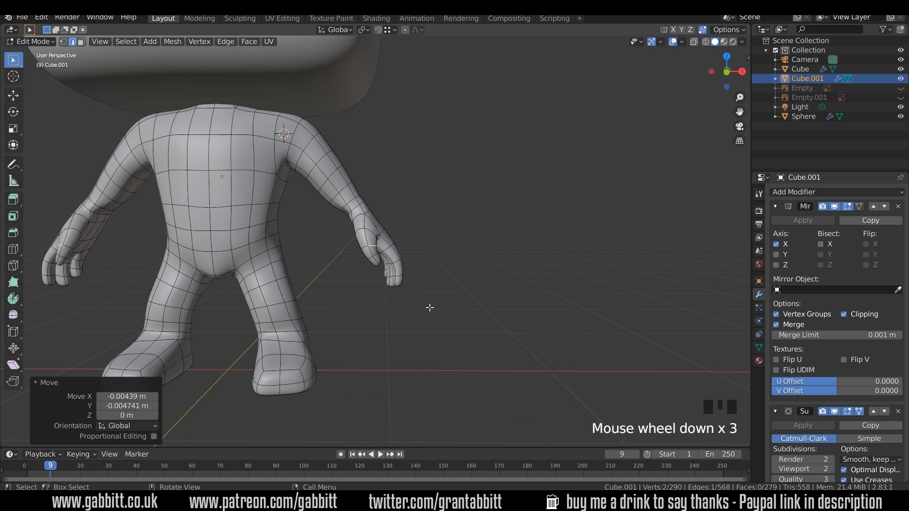
- Orbit to view the character front-on with both reshaped hands visible
{"action": "left_click_drag", "start_coordinate": [429, 306], "coordinate": [423, 262]}
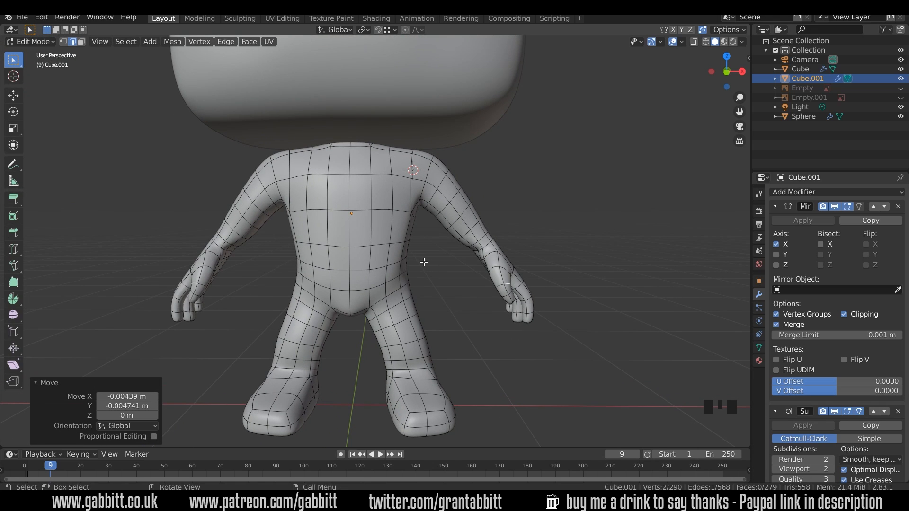
{"action": "mouse_move", "coordinate": [473, 257]}
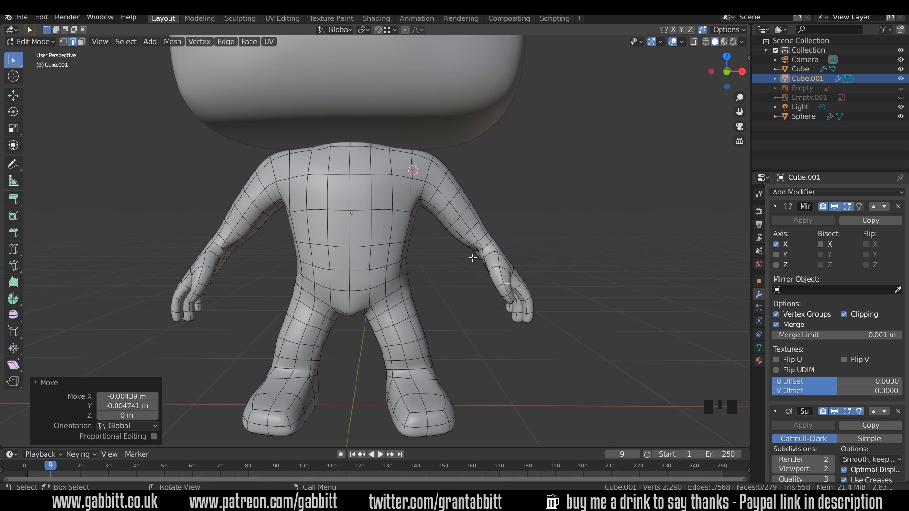
{"action": "mouse_move", "coordinate": [477, 293]}
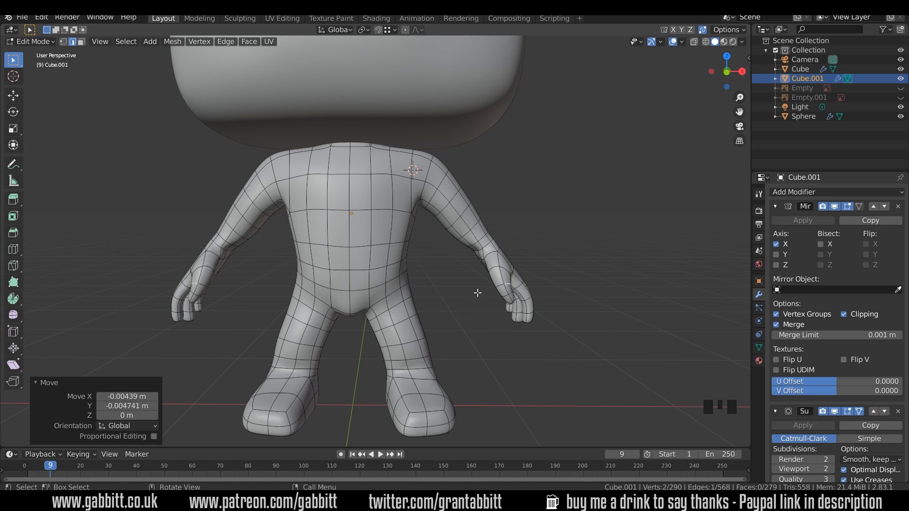
{"action": "mouse_move", "coordinate": [488, 238]}
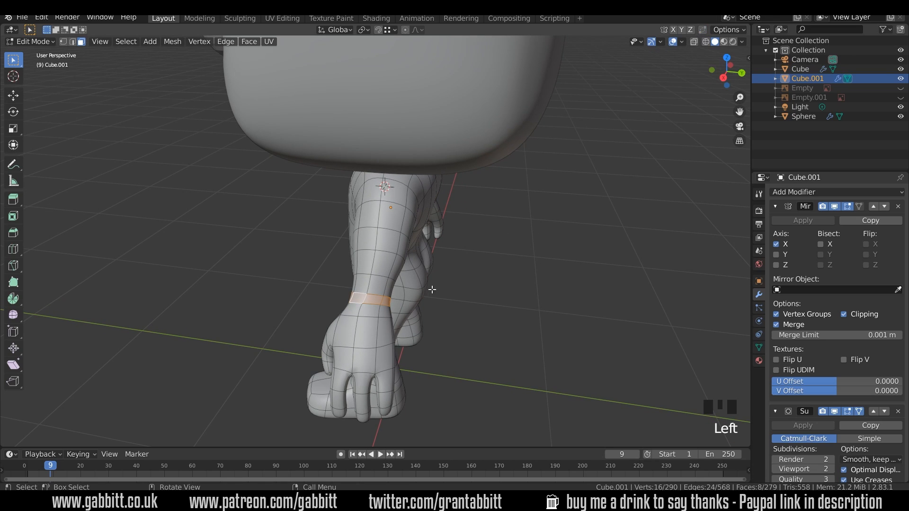
{"action": "mouse_move", "coordinate": [400, 300]}
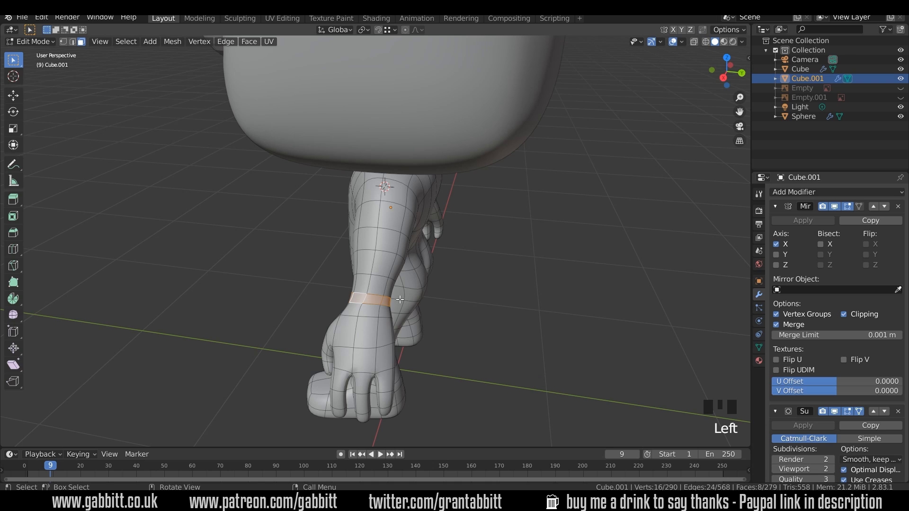
- Duplicate the wrist face rings and nudge their vertices into place around both wrists
{"action": "key", "text": "shift+d"}
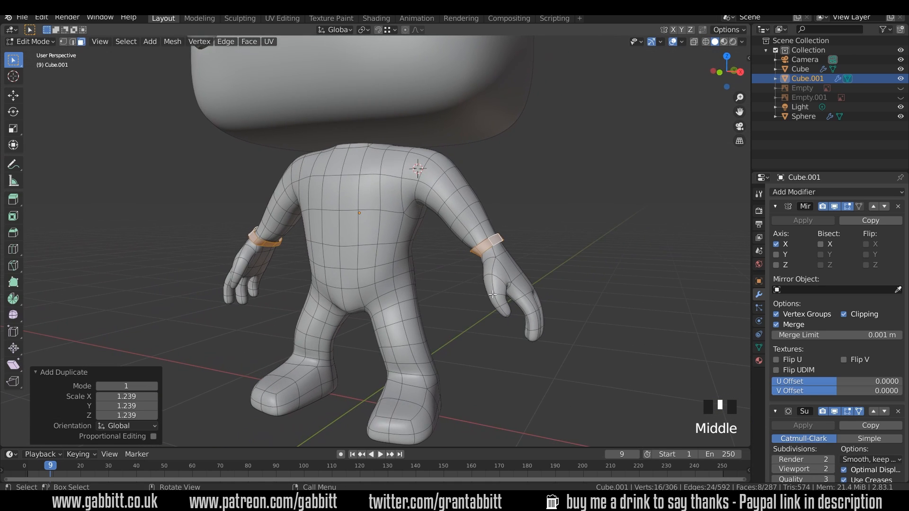
{"action": "scroll", "scroll_direction": "up", "scroll_amount": 3}
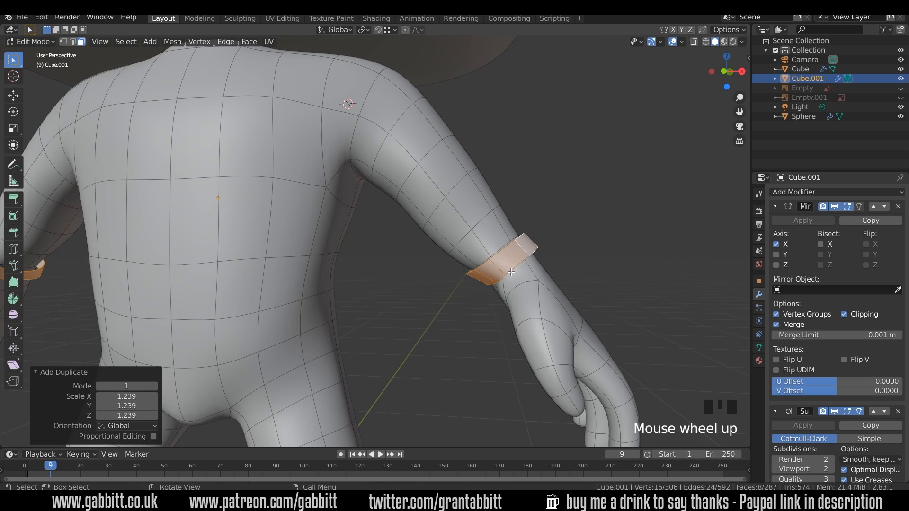
{"action": "mouse_move", "coordinate": [502, 292]}
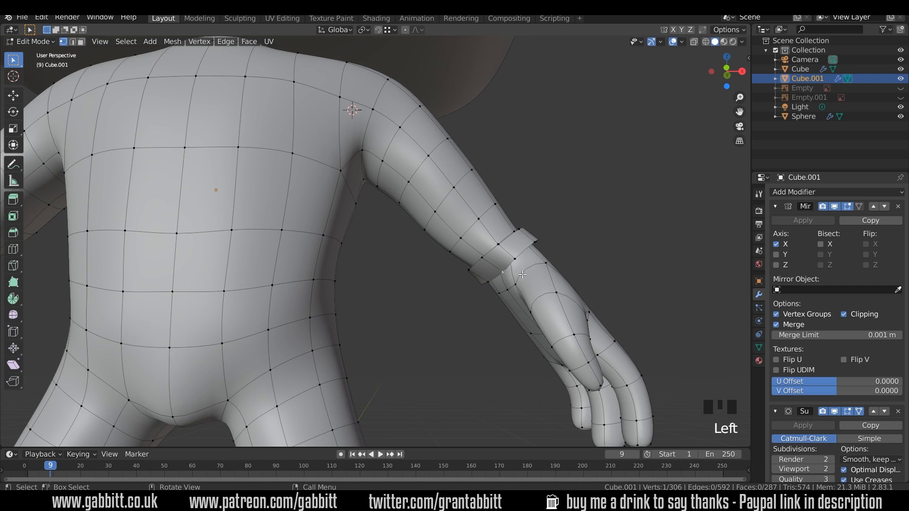
{"action": "key", "text": "g"}
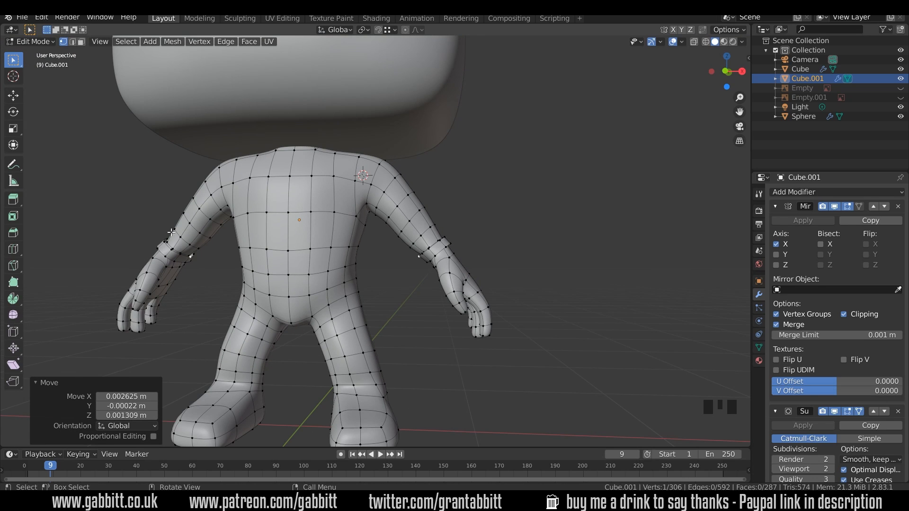
{"action": "mouse_move", "coordinate": [450, 253]}
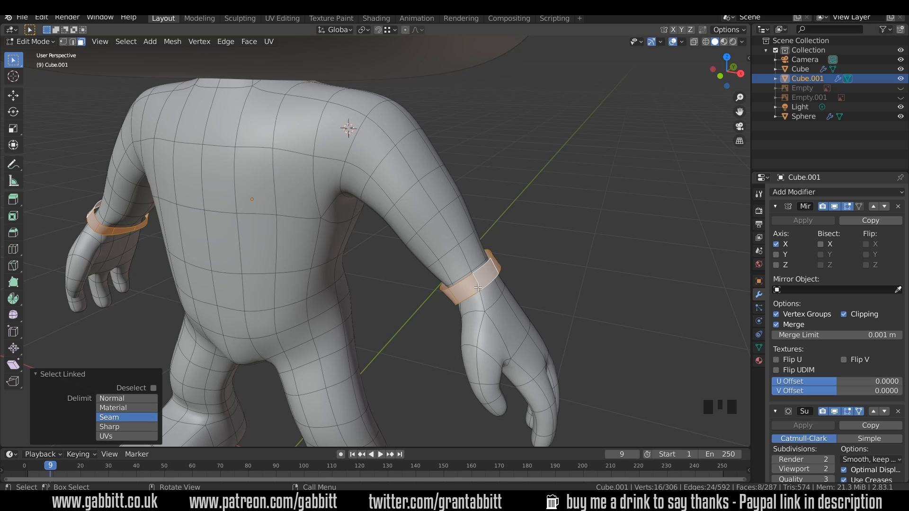
{"action": "mouse_move", "coordinate": [525, 261]}
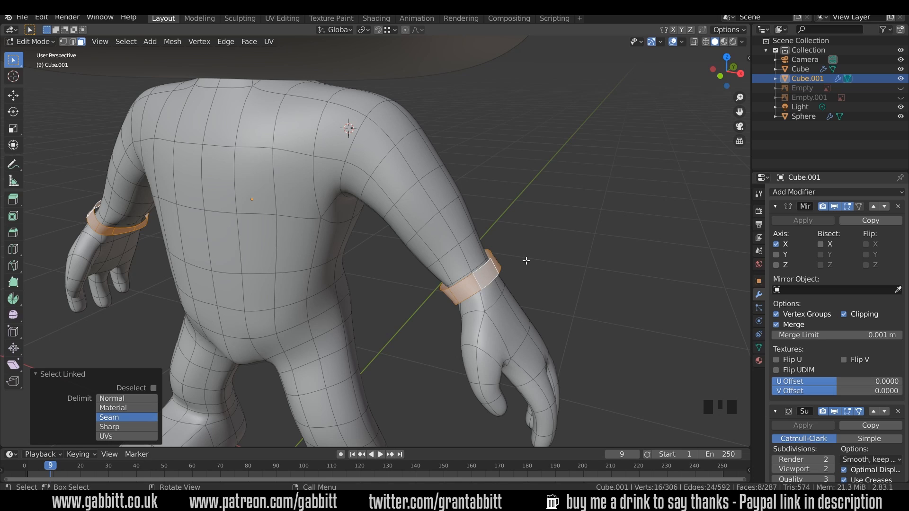
- Separate the selected wristbands into their own object and prepare to add a modifier
{"action": "key", "text": "p"}
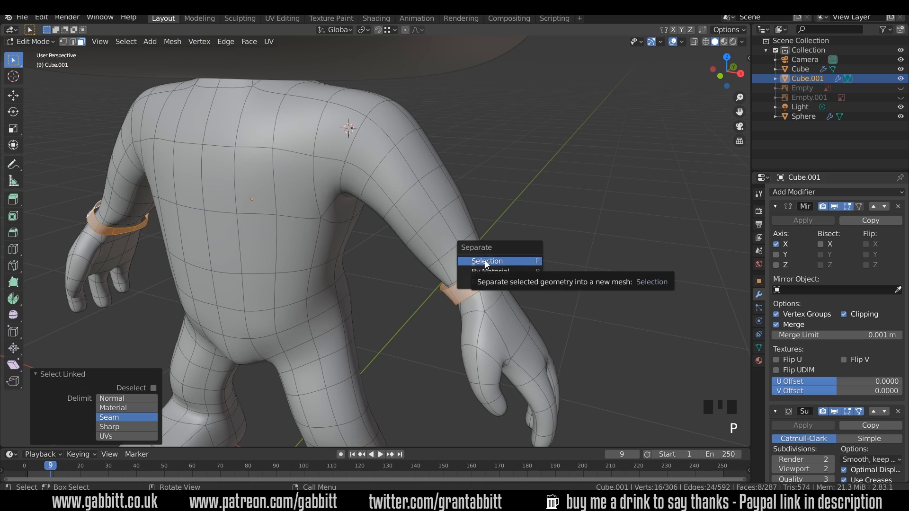
{"action": "left_click", "coordinate": [487, 261]}
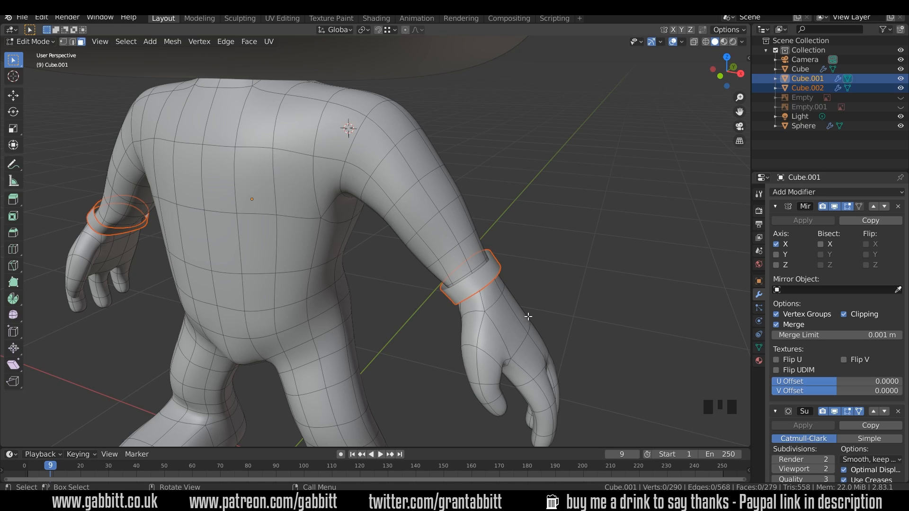
{"action": "left_click", "coordinate": [776, 205]}
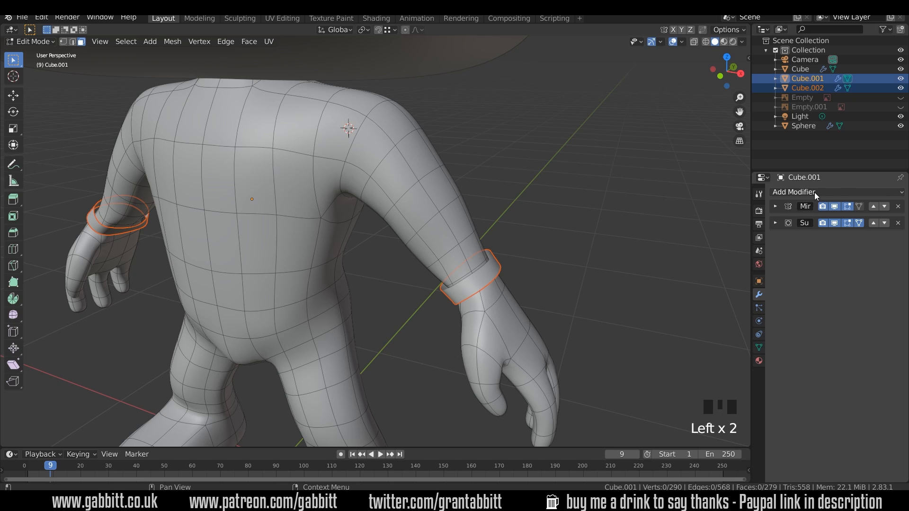
{"action": "left_click", "coordinate": [794, 192]}
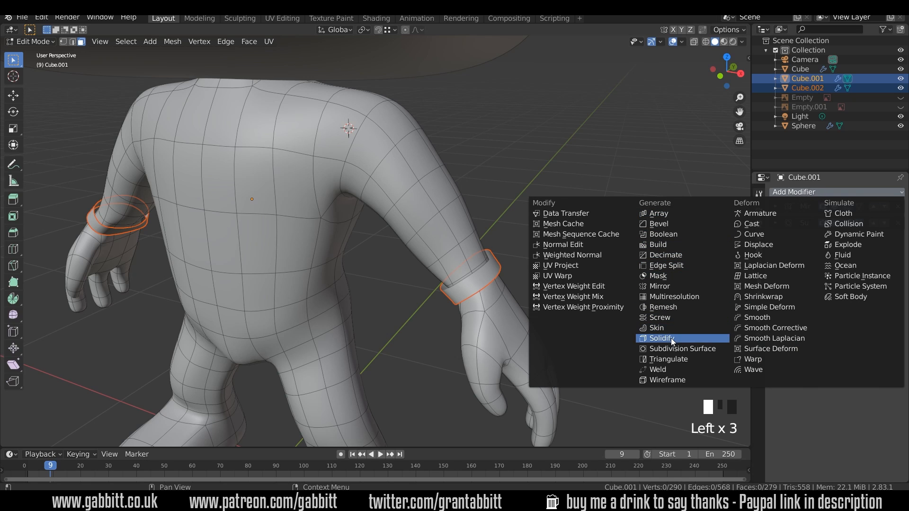
{"action": "left_click", "coordinate": [661, 338]}
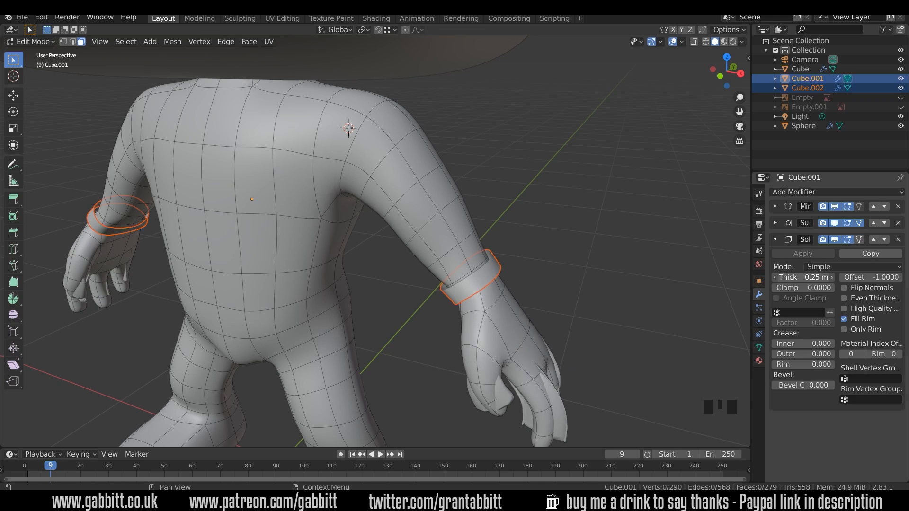
{"action": "left_click", "coordinate": [804, 277]}
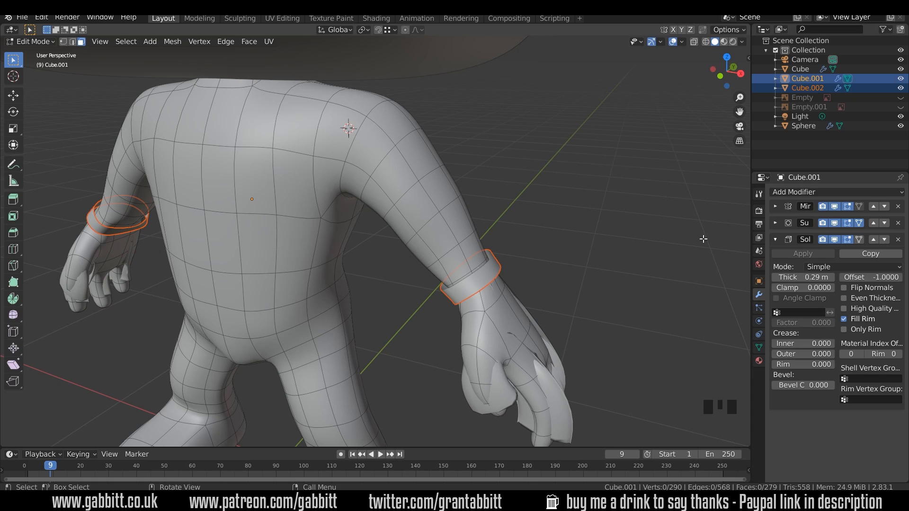
{"action": "left_click", "coordinate": [898, 238]}
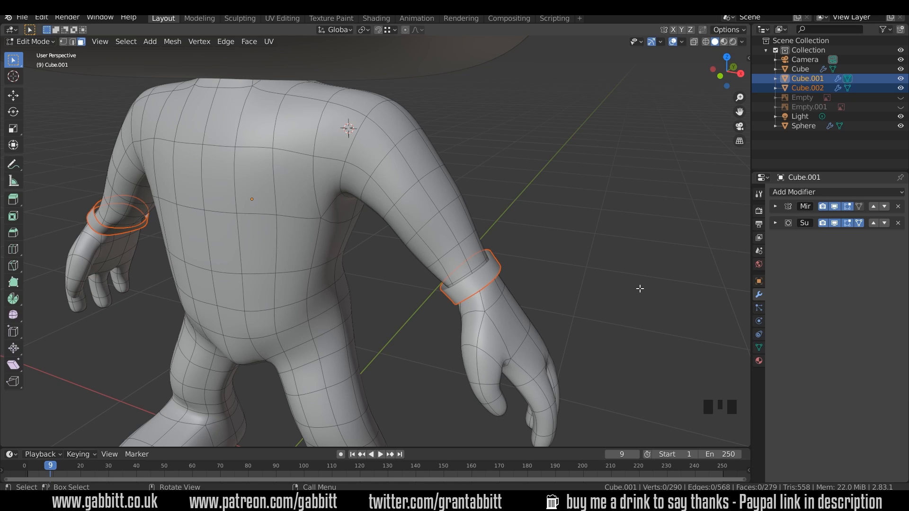
- Add a Solidify modifier with 0.06 thickness and move it above Subdivision
{"action": "key", "text": "Tab"}
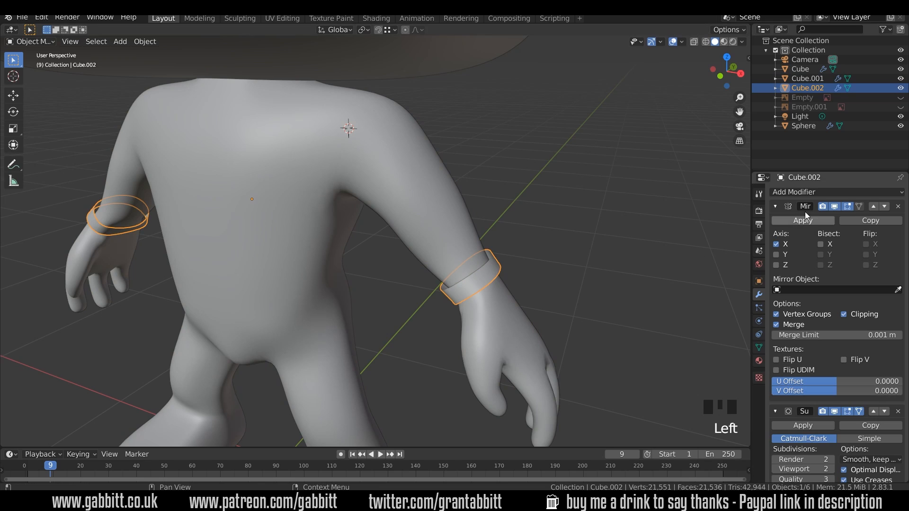
{"action": "left_click", "coordinate": [794, 192]}
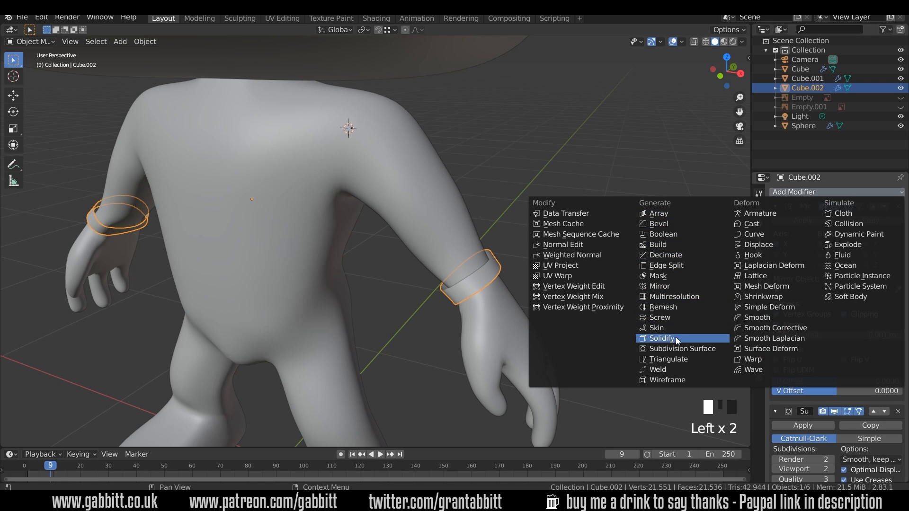
{"action": "scroll", "scroll_direction": "down", "scroll_amount": 3}
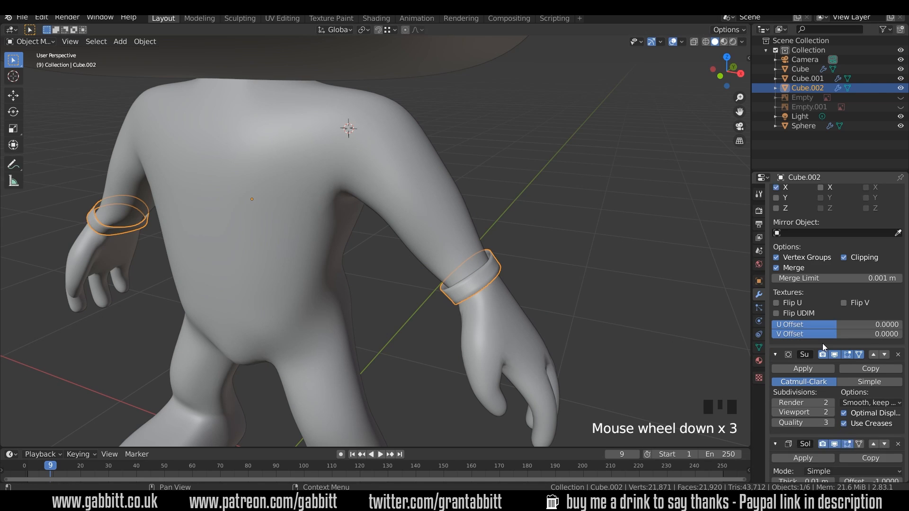
{"action": "scroll", "scroll_direction": "down", "scroll_amount": 3}
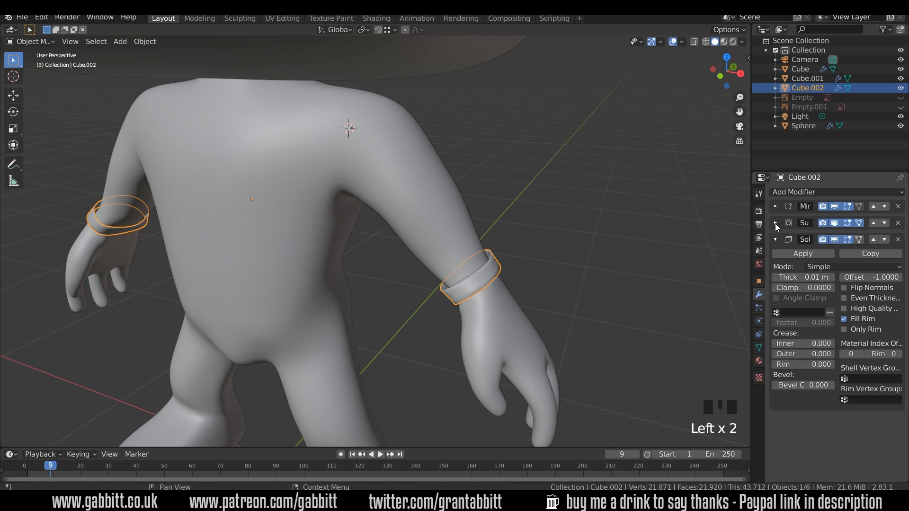
{"action": "scroll", "scroll_direction": "up", "scroll_amount": 3}
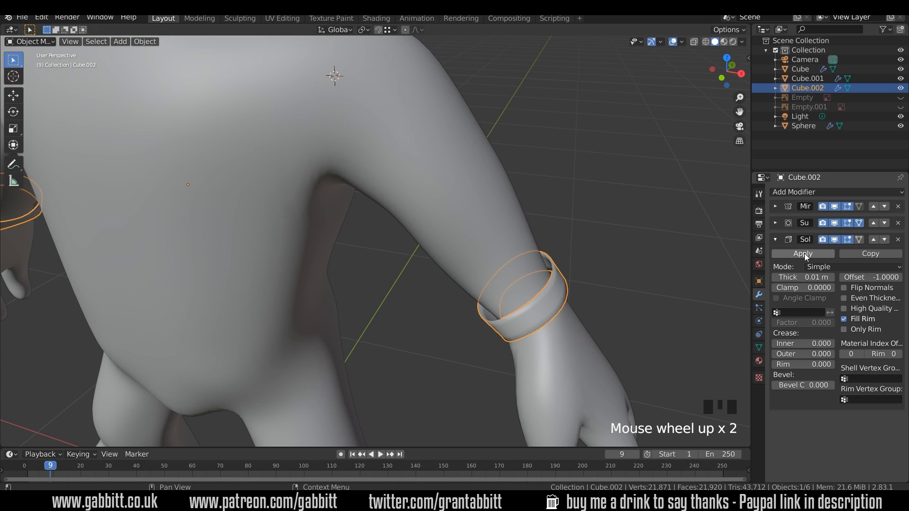
{"action": "mouse_move", "coordinate": [800, 297]}
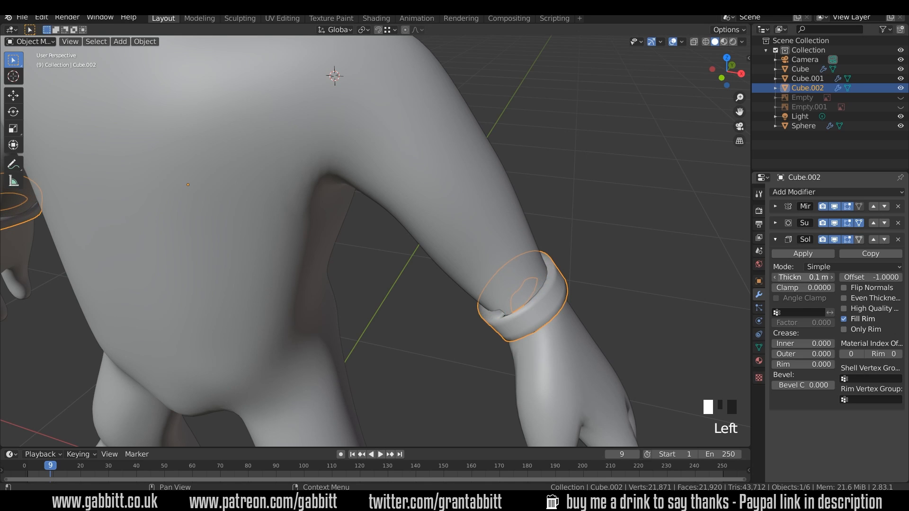
{"action": "left_click", "coordinate": [803, 278]}
{"action": "type", "text": "06"}
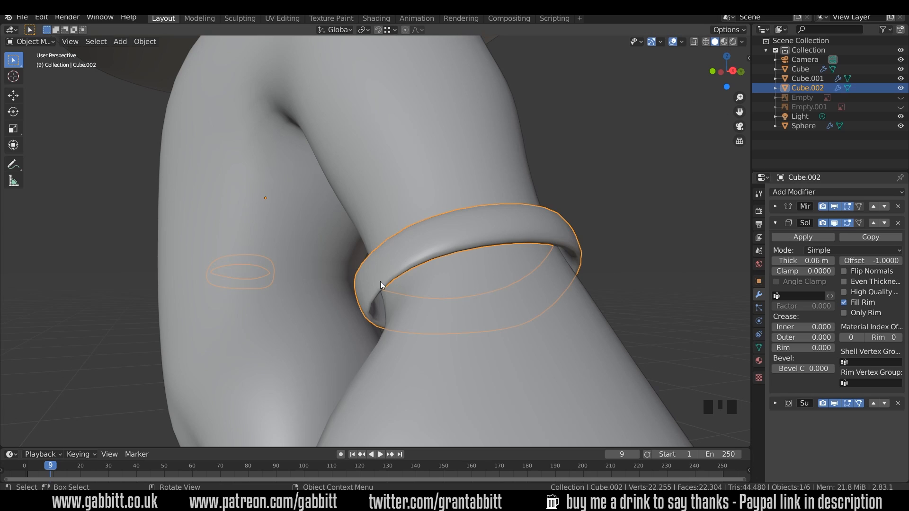
{"action": "mouse_move", "coordinate": [398, 290]}
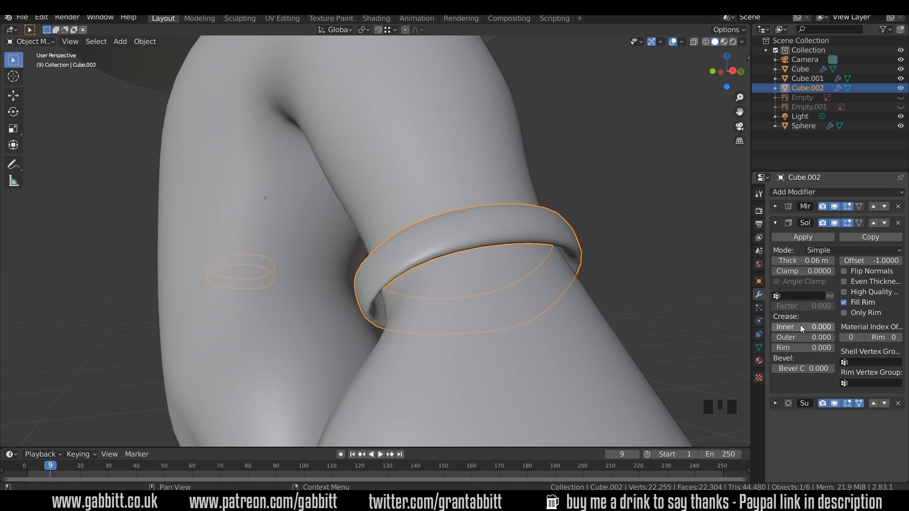
- Raise the Solidify inner and outer creases to sharpen the wristband edges
{"action": "left_click_drag", "start_coordinate": [788, 326], "coordinate": [847, 327]}
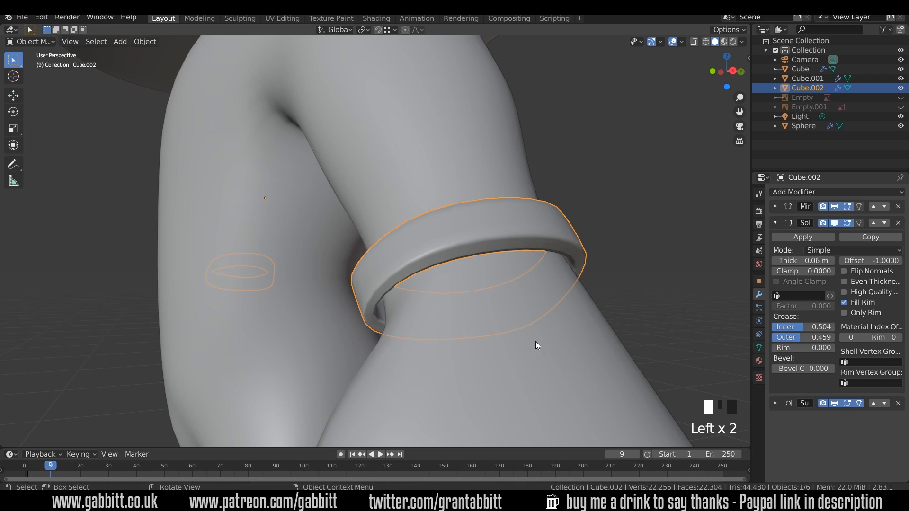
{"action": "mouse_move", "coordinate": [353, 307]}
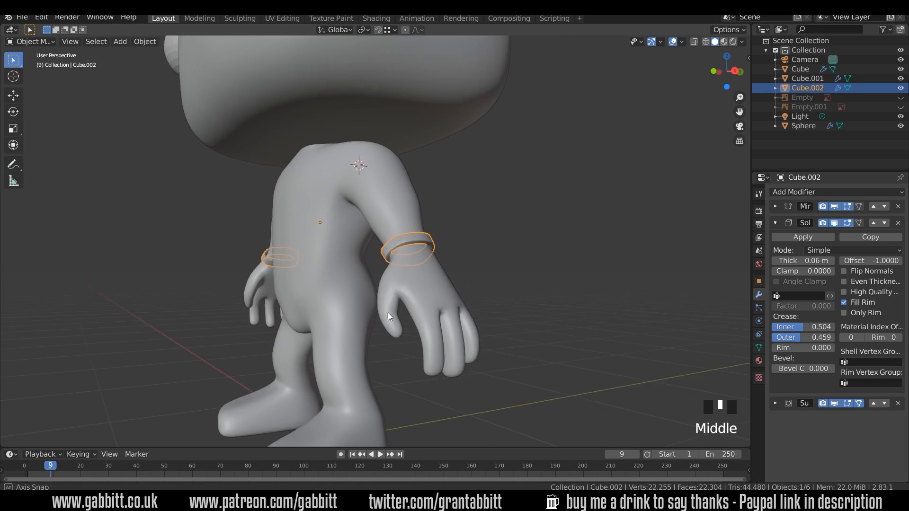
{"action": "scroll", "scroll_direction": "up", "scroll_amount": 3}
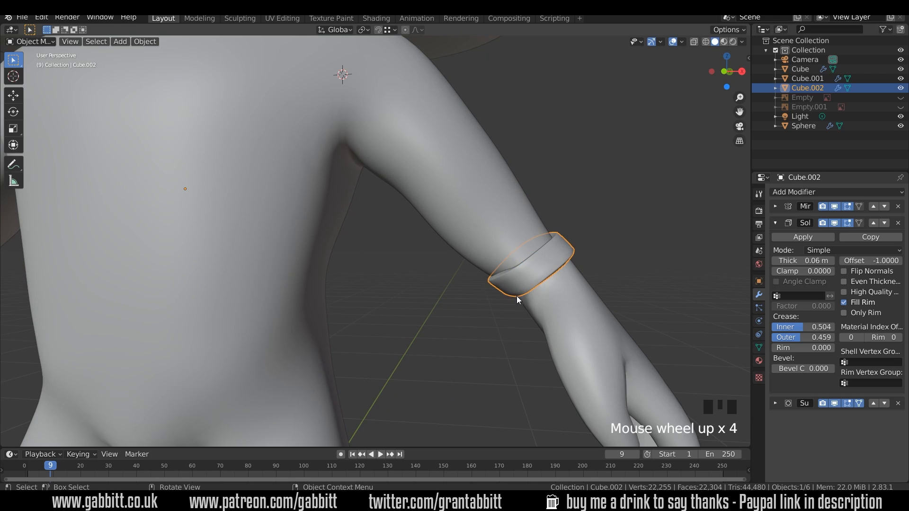
- Slide the wristband's edge loop slightly to resize the ring
{"action": "key", "text": "Tab"}
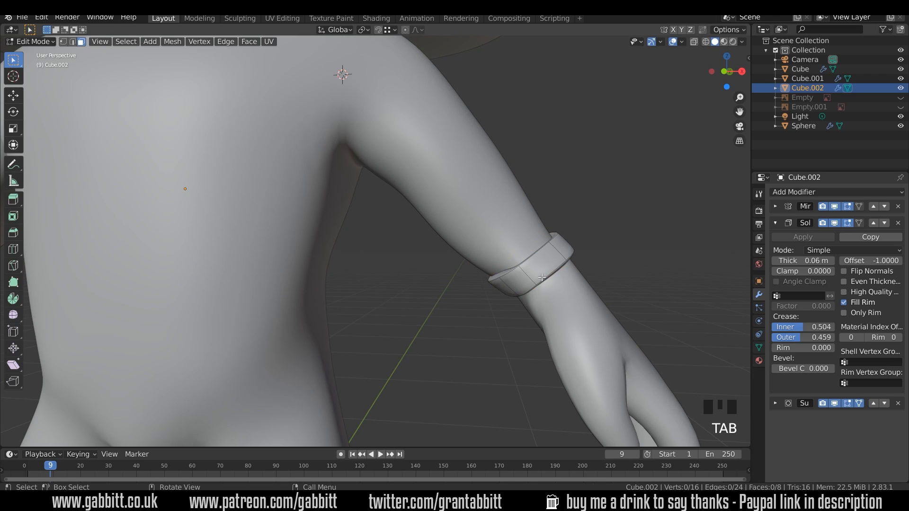
{"action": "mouse_move", "coordinate": [527, 261]}
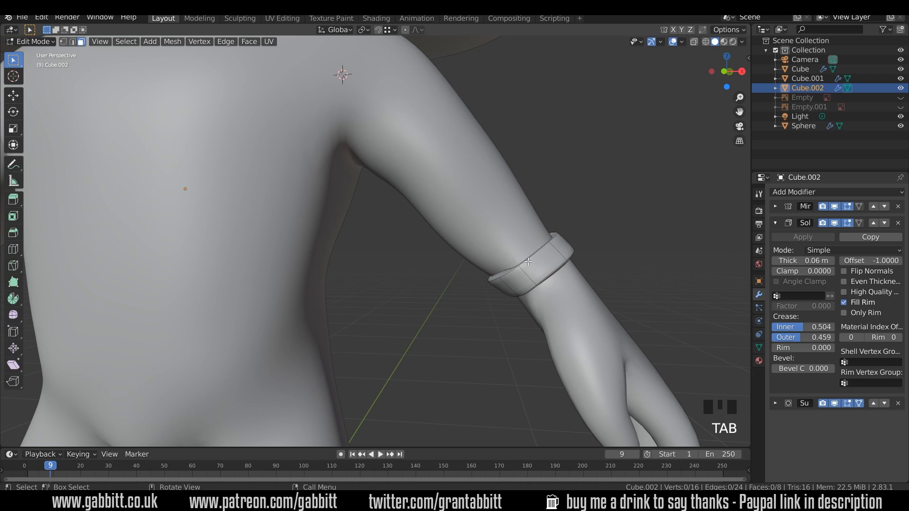
{"action": "left_click", "coordinate": [524, 264]}
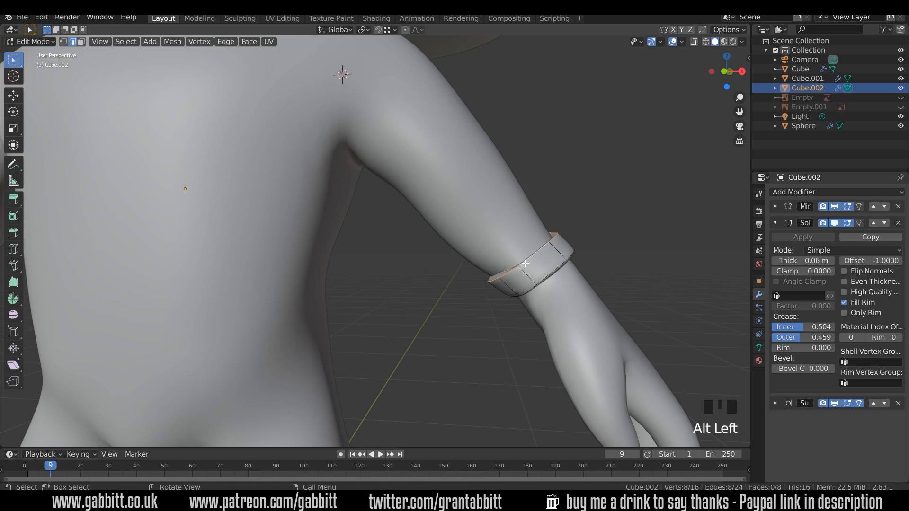
{"action": "key", "text": "g"}
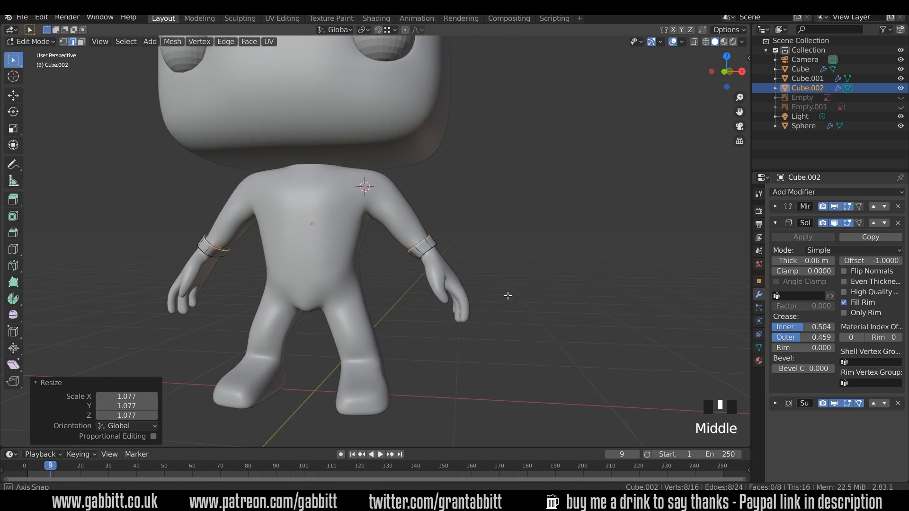
- Nudge the whole wristband object into place on both wrists
{"action": "key", "text": "Tab"}
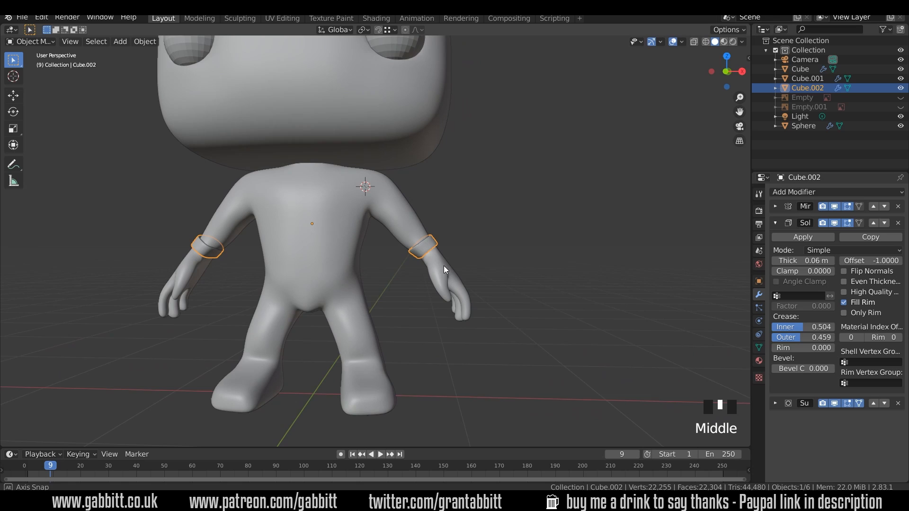
{"action": "key", "text": "g"}
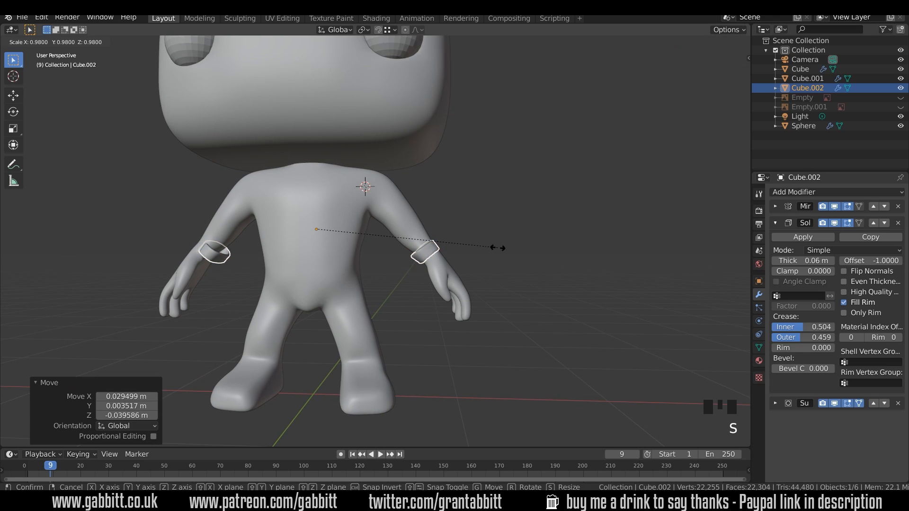
{"action": "left_click", "coordinate": [338, 230]}
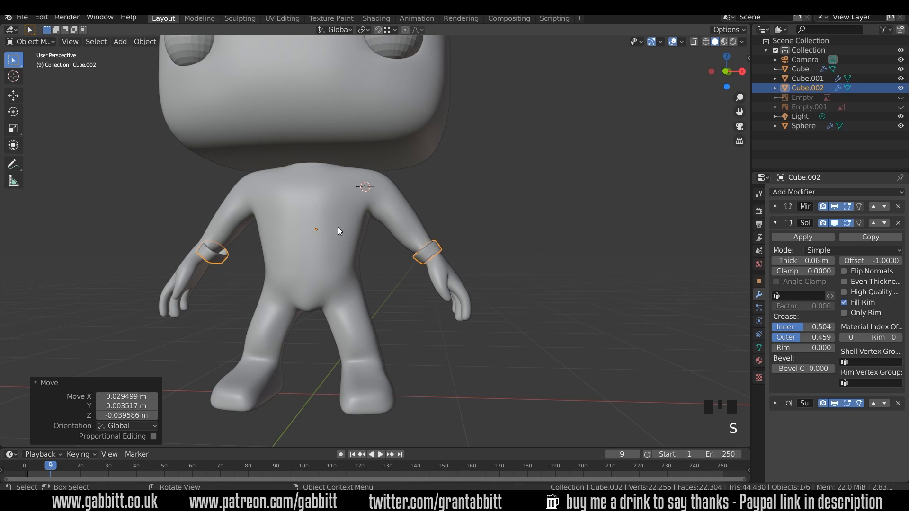
{"action": "mouse_move", "coordinate": [415, 254]}
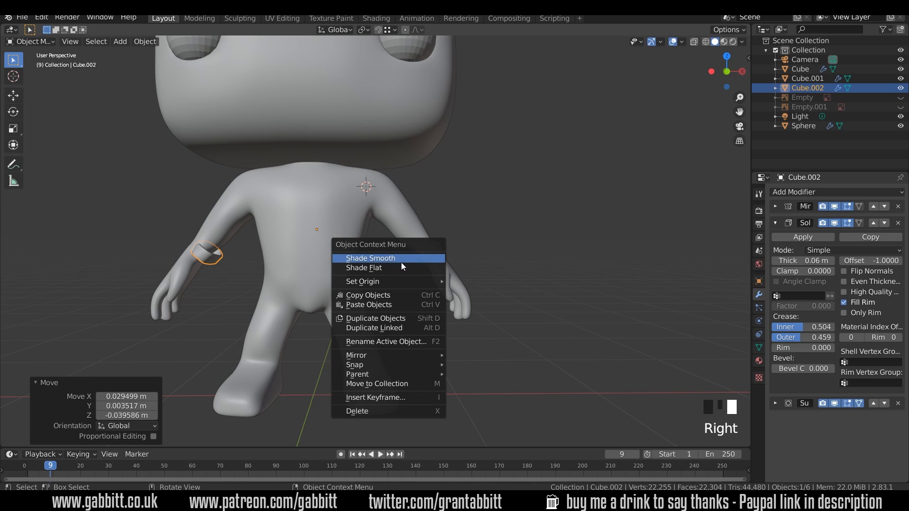
{"action": "mouse_move", "coordinate": [363, 281]}
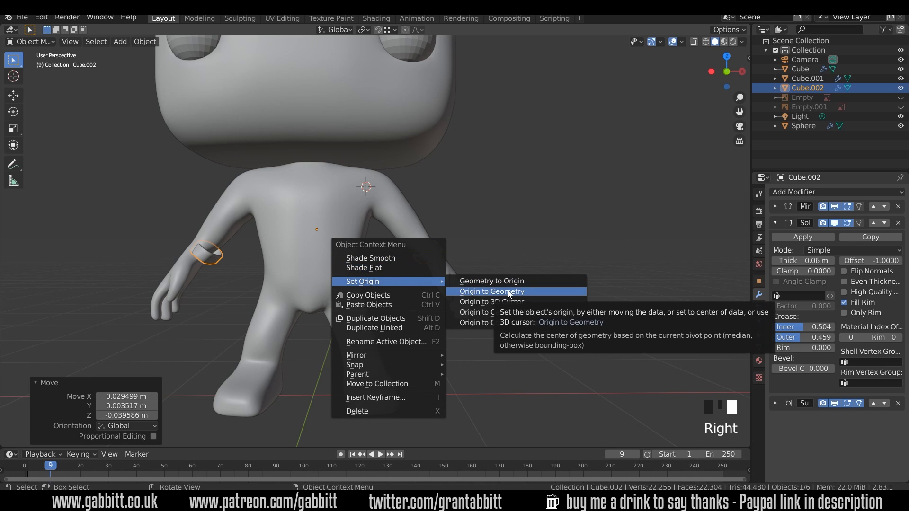
- Set the wristband origin to its geometry, mirror it across the body, and rescale it slightly
{"action": "left_click", "coordinate": [492, 291]}
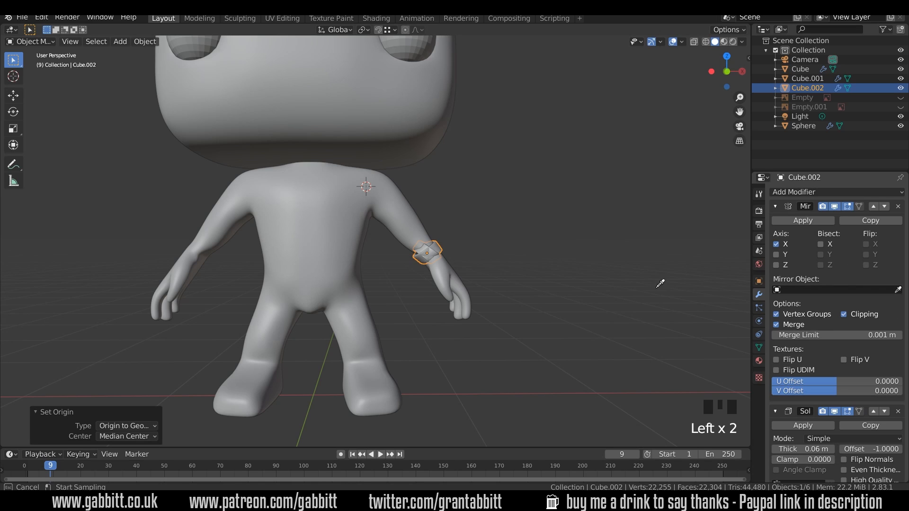
{"action": "left_click", "coordinate": [829, 289]}
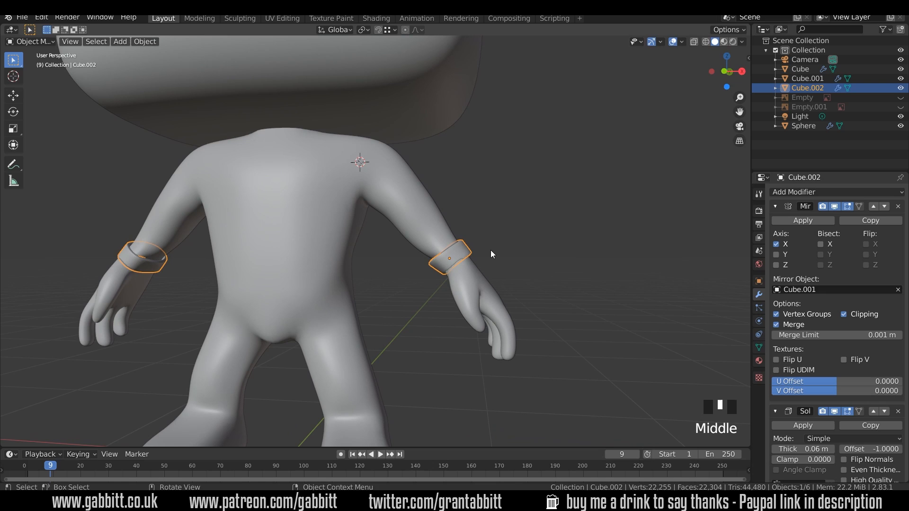
{"action": "key", "text": "s"}
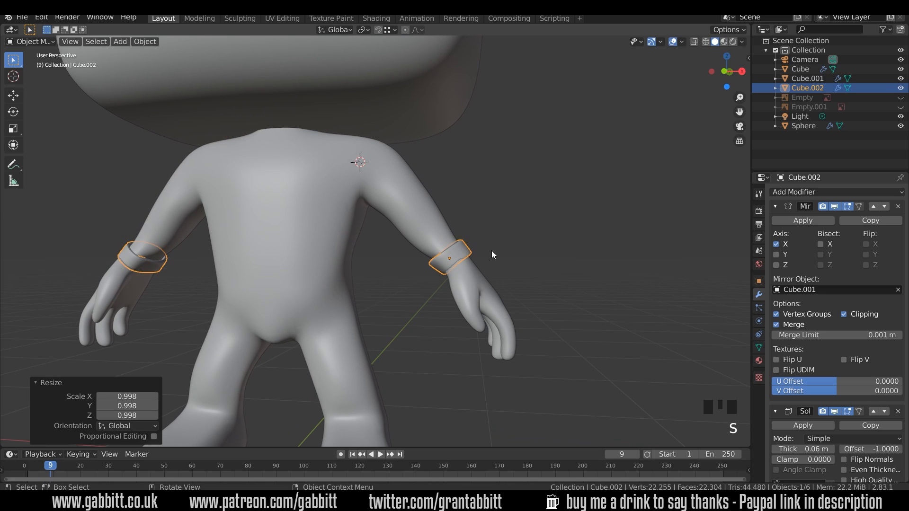
{"action": "key", "text": "Tab"}
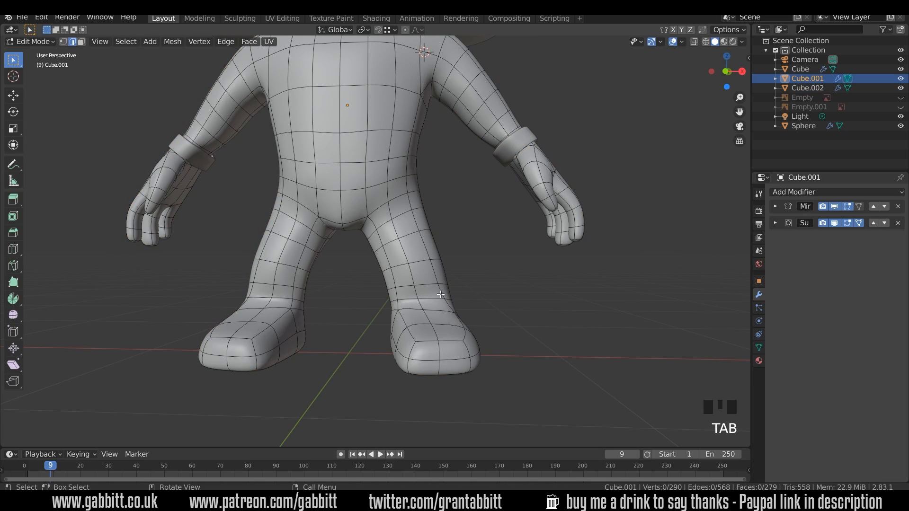
- Duplicate the ankle face rings and separate them into a new ankle-band object
{"action": "key", "text": "shift+d"}
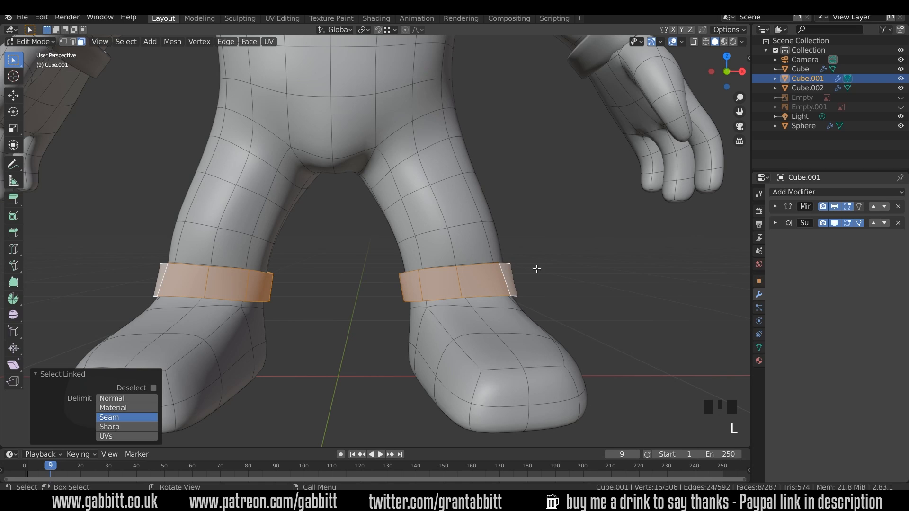
{"action": "key", "text": "p"}
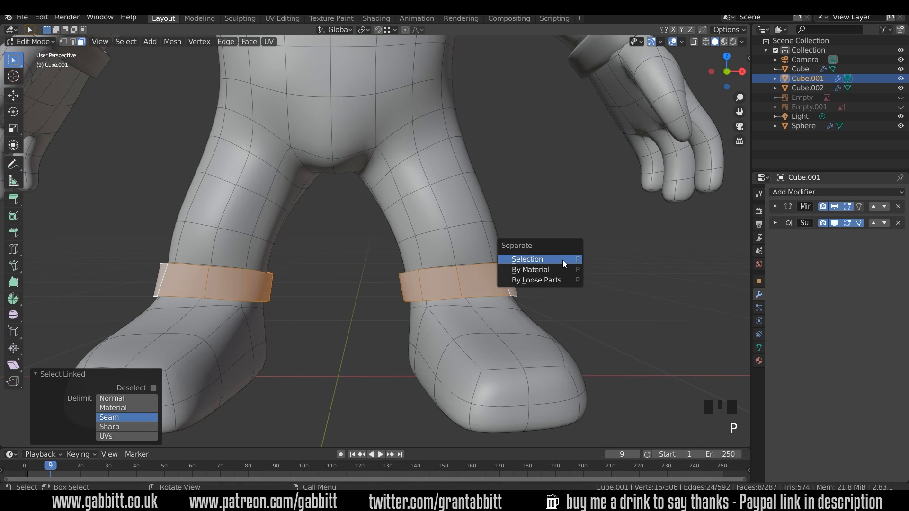
{"action": "left_click", "coordinate": [527, 259]}
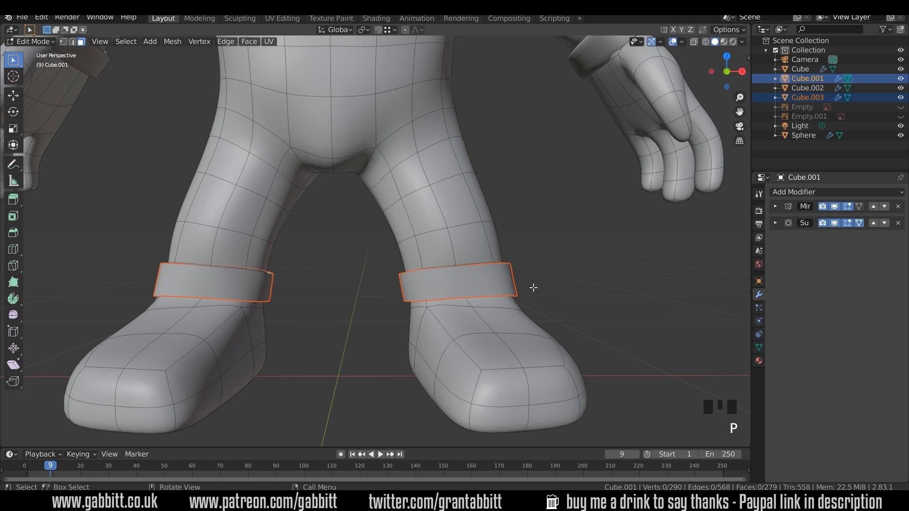
{"action": "key", "text": "Tab"}
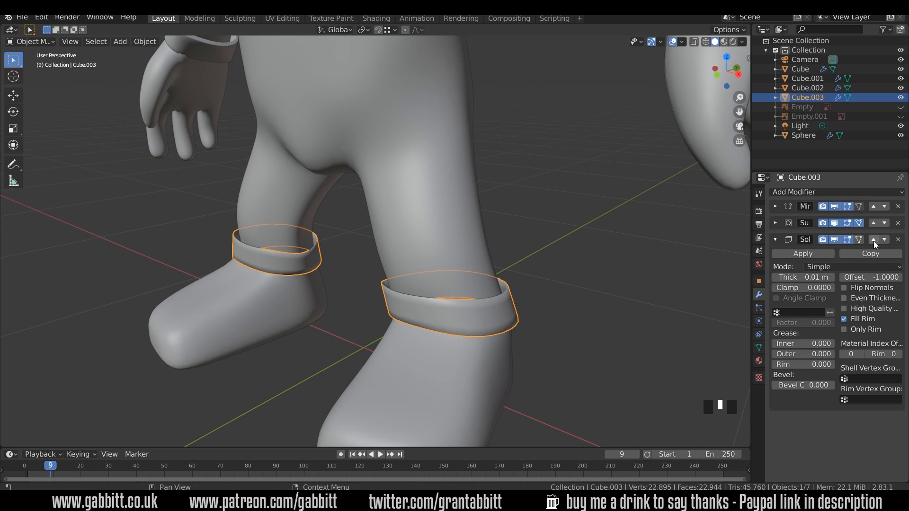
- Solidify the ankle bands at 0.14 m thickness with inner and outer creases, placed above Subdivision
{"action": "scroll", "scroll_direction": "up", "scroll_amount": 3}
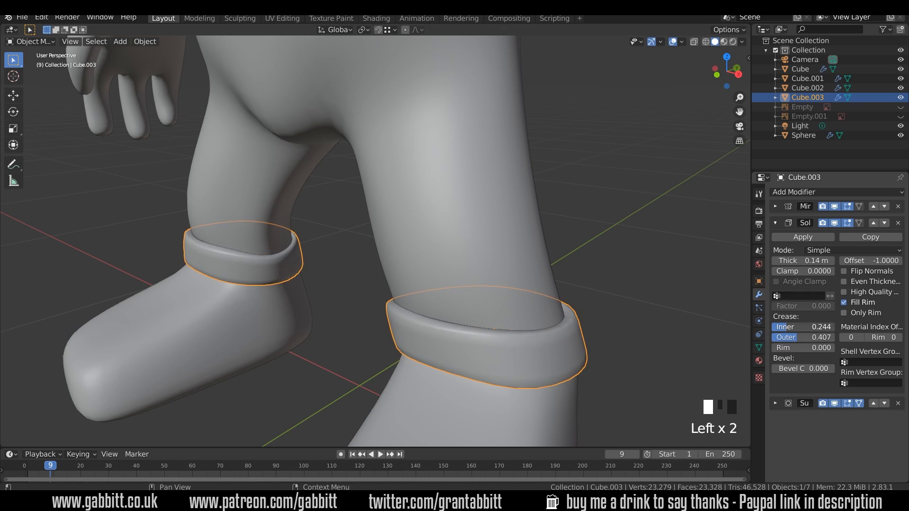
{"action": "scroll", "scroll_direction": "down", "scroll_amount": 3}
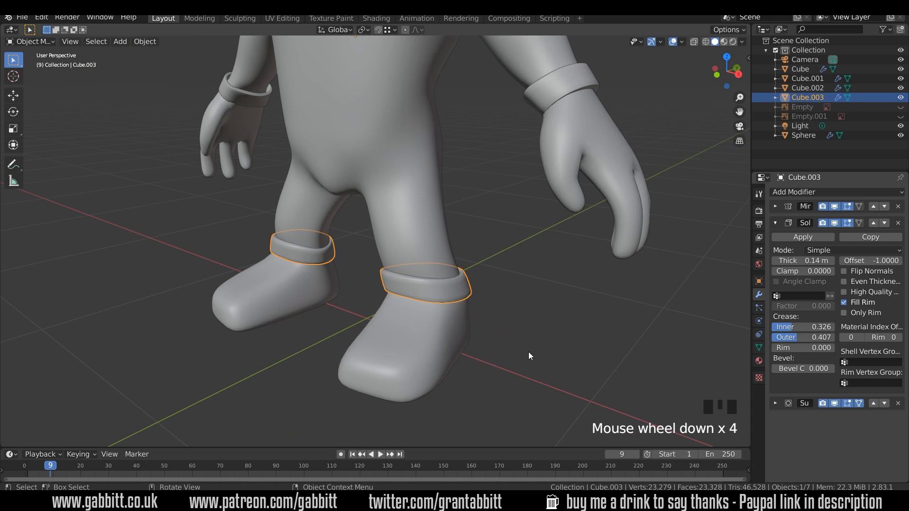
{"action": "left_click_drag", "start_coordinate": [522, 261], "coordinate": [509, 262]}
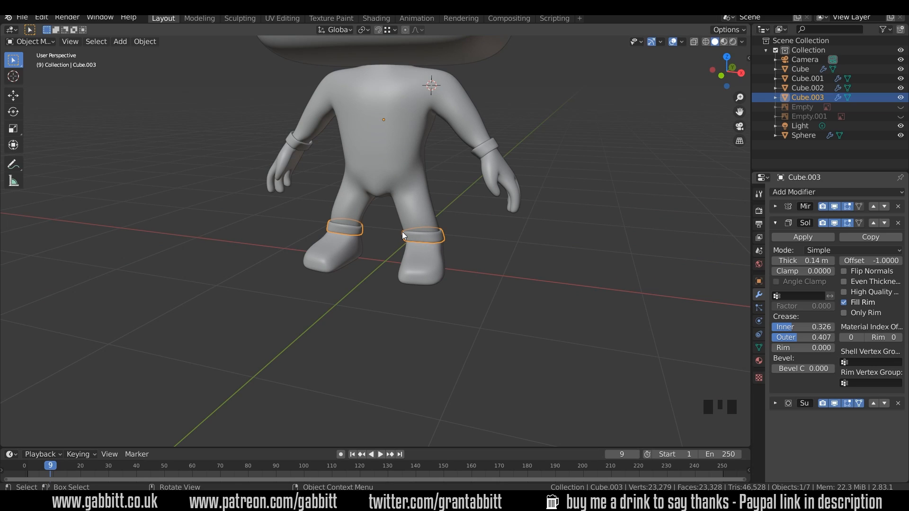
{"action": "mouse_move", "coordinate": [410, 246]}
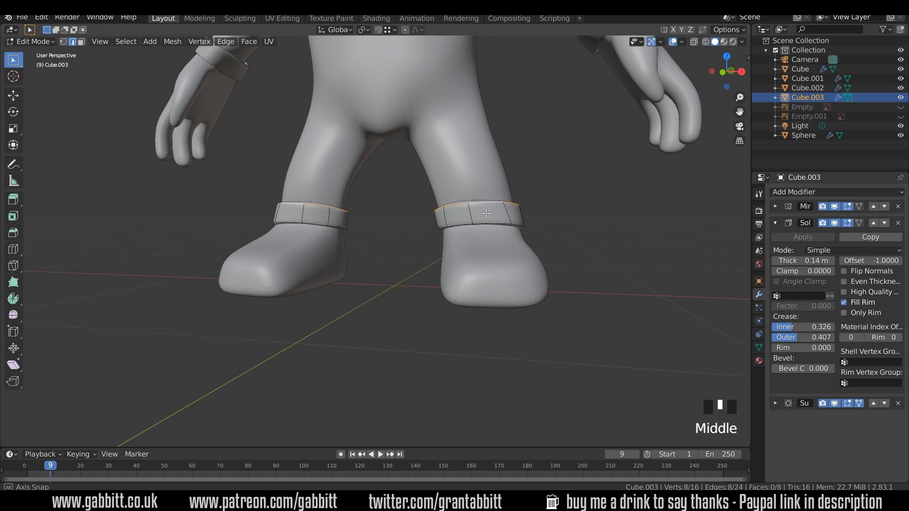
{"action": "key", "text": "Tab"}
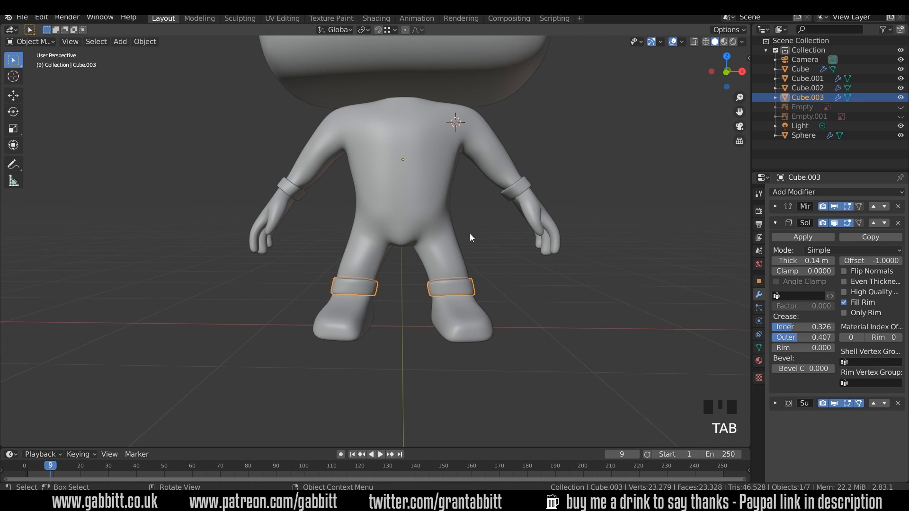
- Select the waist face loop on the body and separate it (P > Selection) into a belt object
{"action": "key", "text": "Tab"}
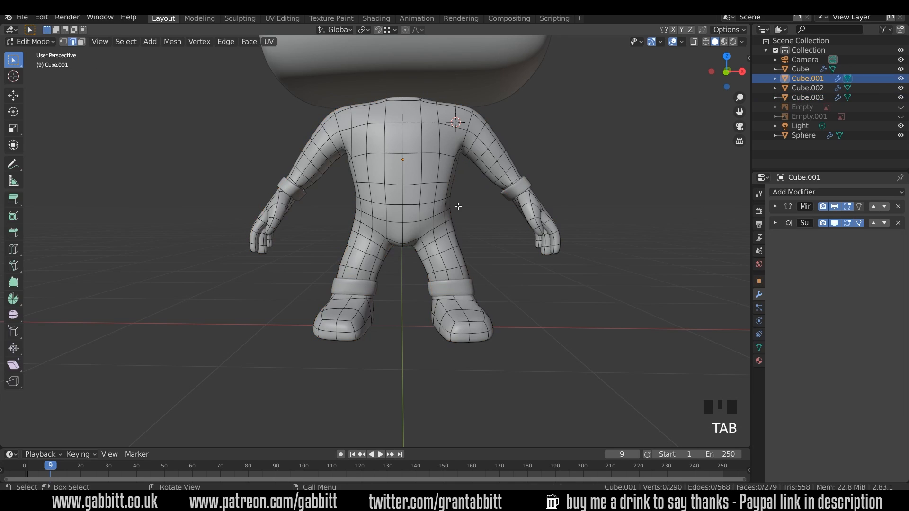
{"action": "left_click", "coordinate": [423, 199]}
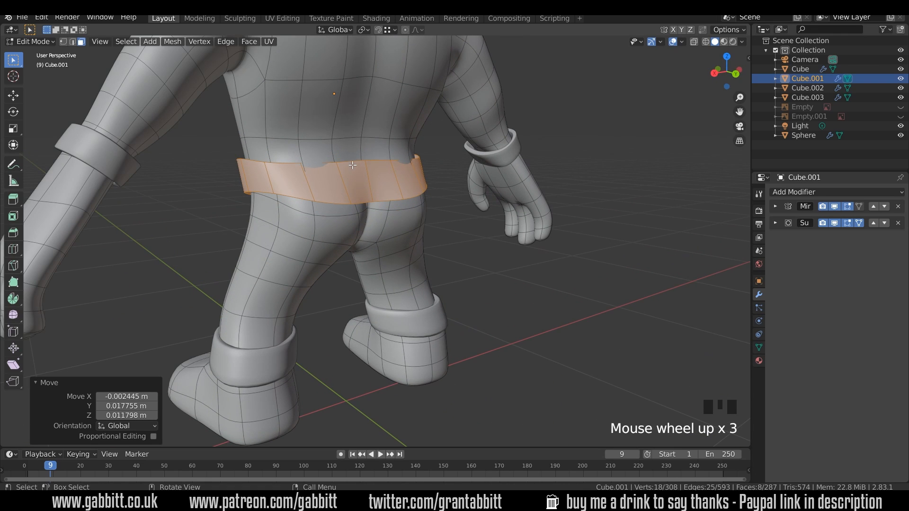
{"action": "key", "text": "p"}
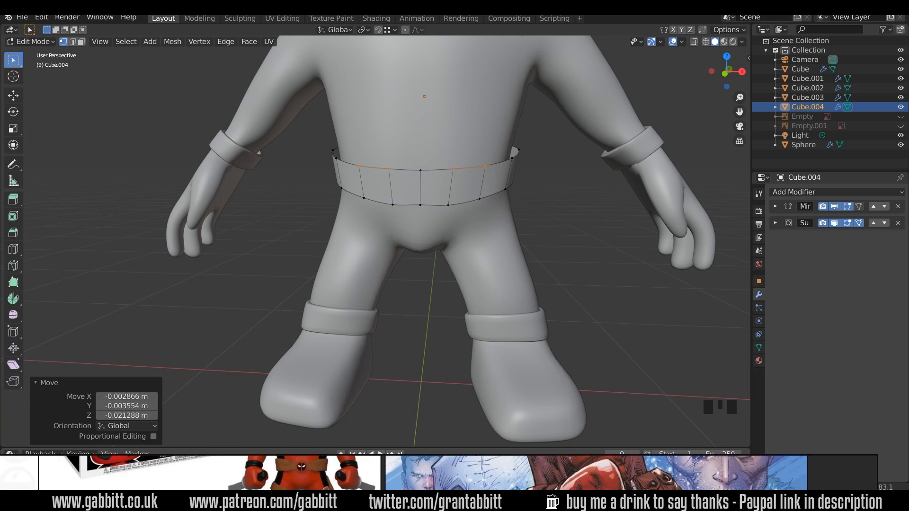
- Solidify the belt at 0.16 m thickness with Inner crease 0.178 and Outer crease 0.363
{"action": "key", "text": "Tab"}
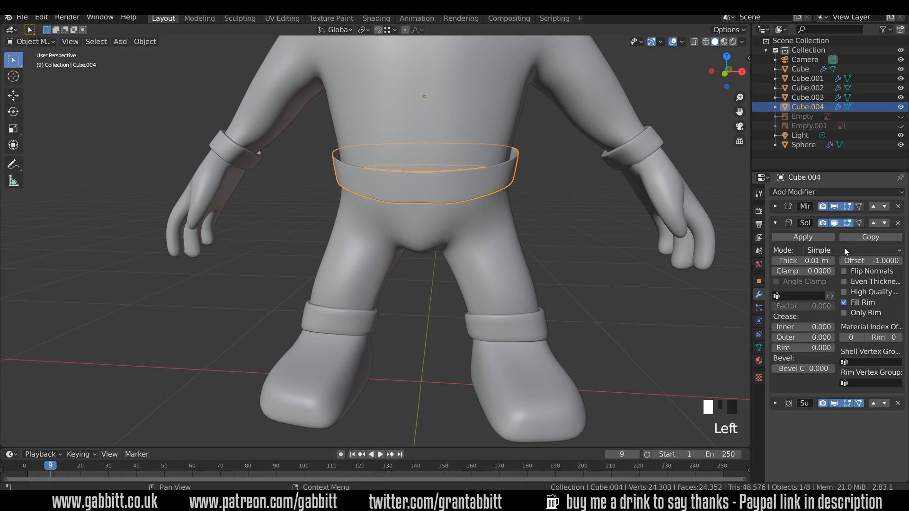
{"action": "left_click_drag", "start_coordinate": [803, 260], "coordinate": [822, 260]}
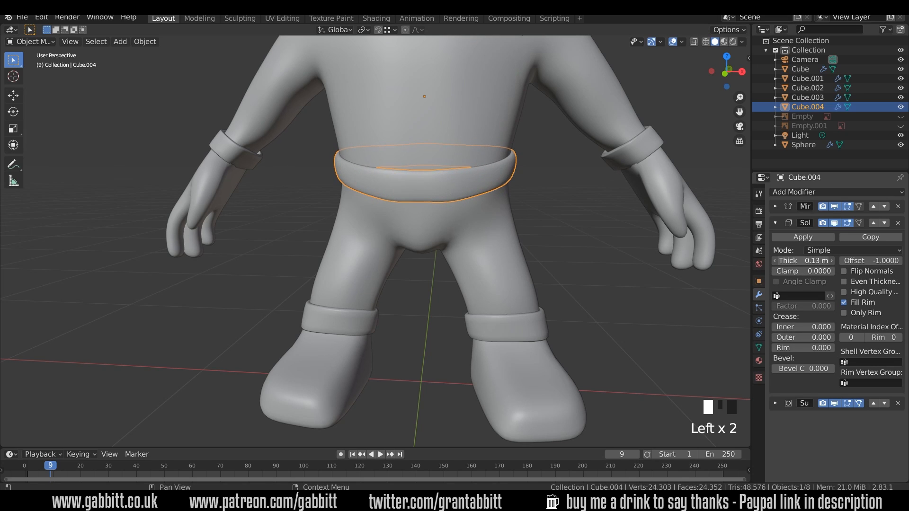
{"action": "left_click_drag", "start_coordinate": [803, 260], "coordinate": [817, 261]}
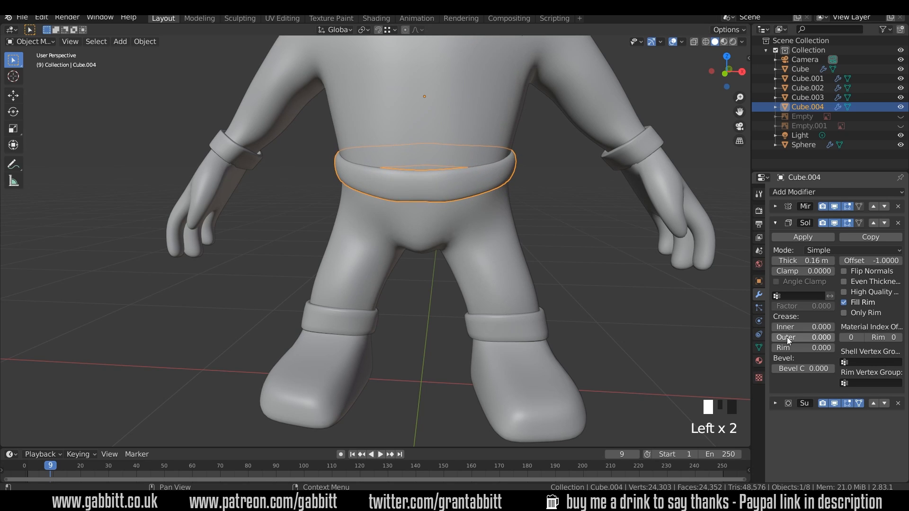
{"action": "left_click_drag", "start_coordinate": [802, 337], "coordinate": [820, 337]}
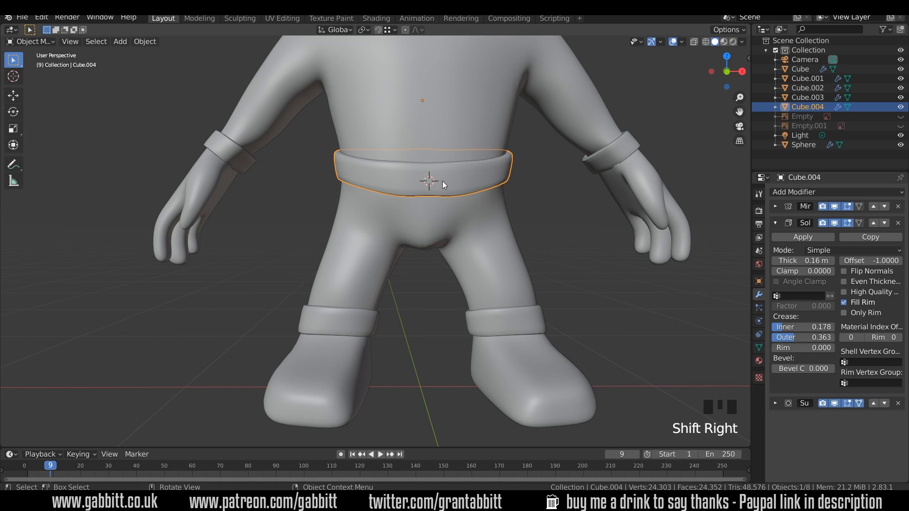
- Add a cylinder at the belt front, flatten it on Y and inset its face into a round buckle
{"action": "key", "text": "shift+a"}
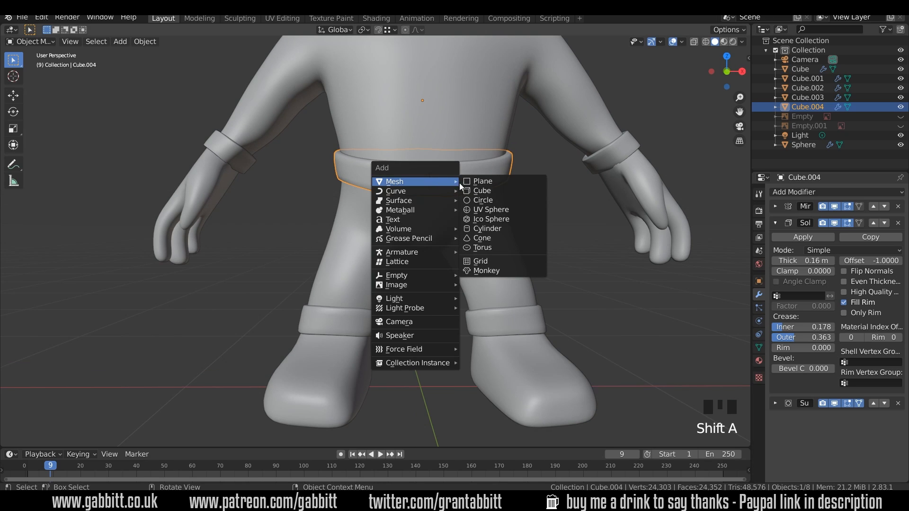
{"action": "left_click", "coordinate": [486, 229]}
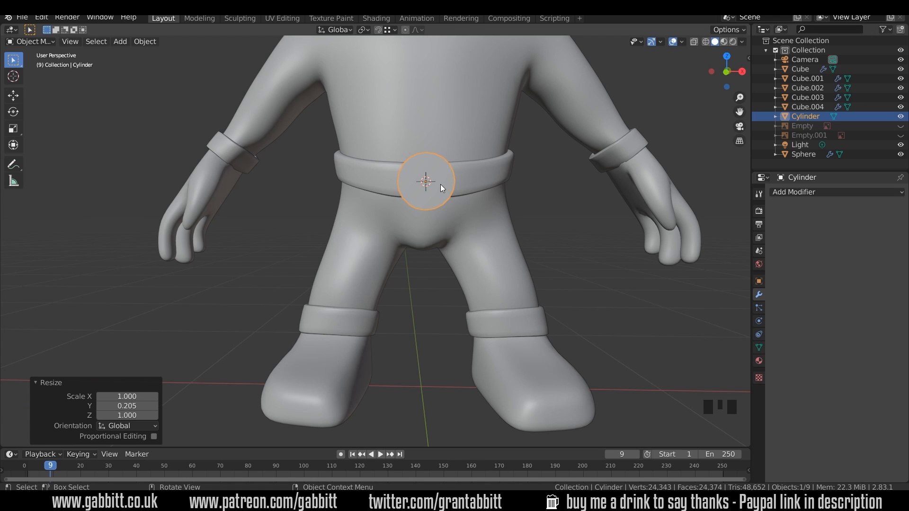
{"action": "key", "text": "Tab"}
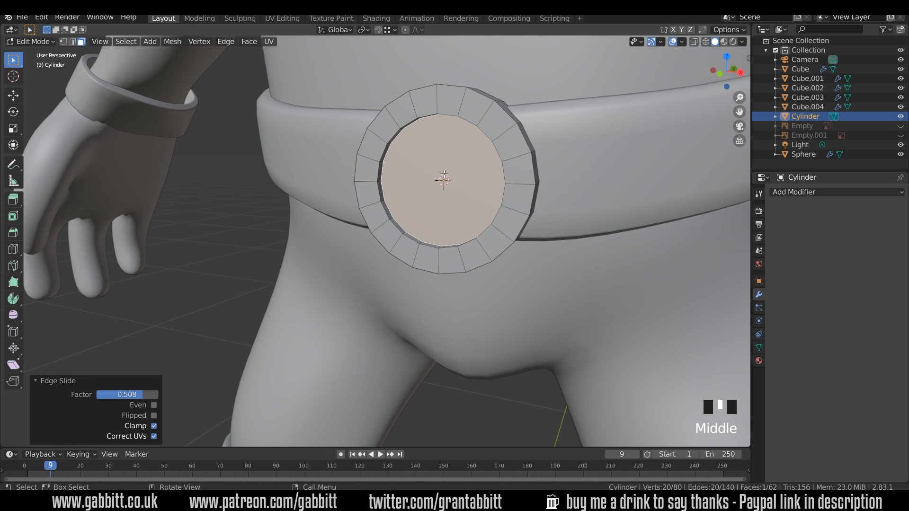
{"action": "left_click_drag", "start_coordinate": [443, 180], "coordinate": [434, 197]}
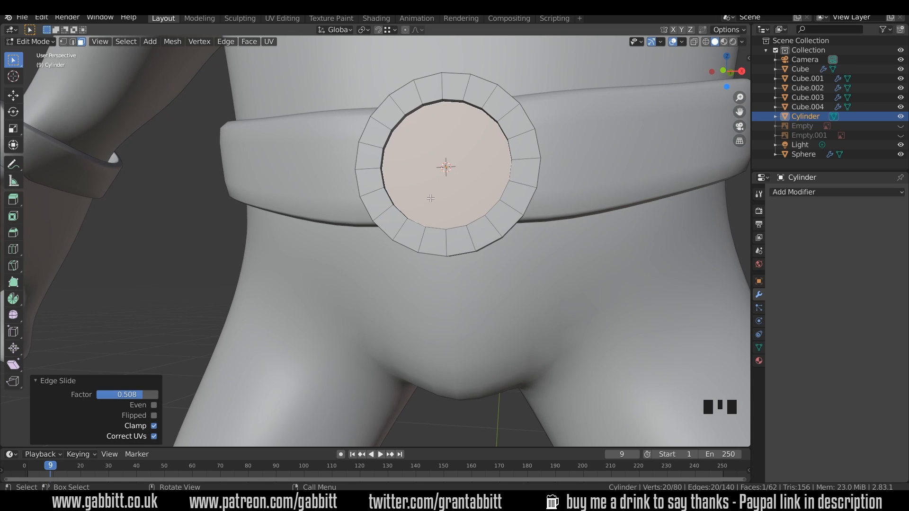
{"action": "mouse_move", "coordinate": [463, 133]}
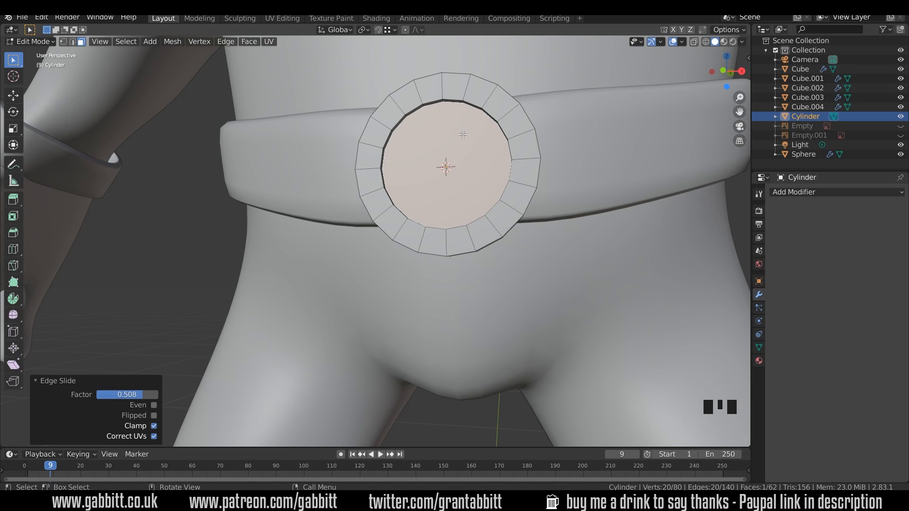
- AutoMirror the buckle in local view and join inner-rim vertices into a vertical centre bar
{"action": "key", "text": "numpad_slash"}
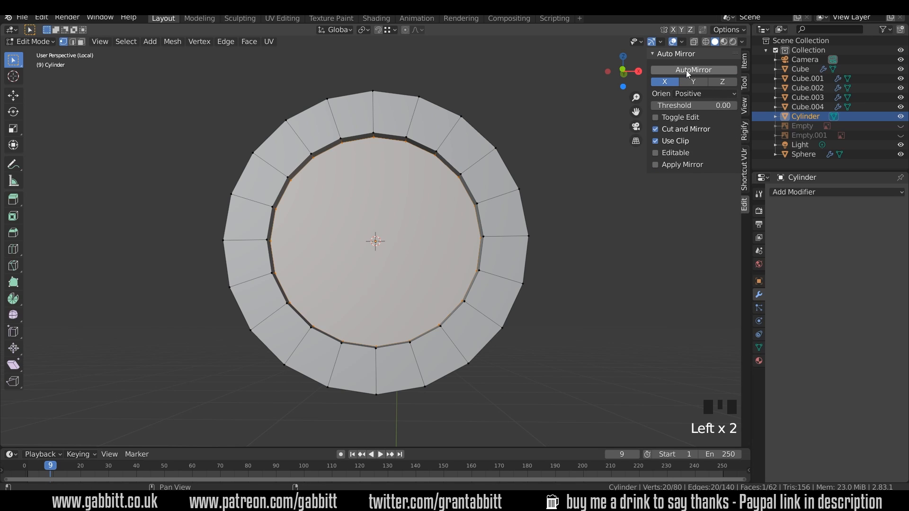
{"action": "left_click", "coordinate": [692, 69]}
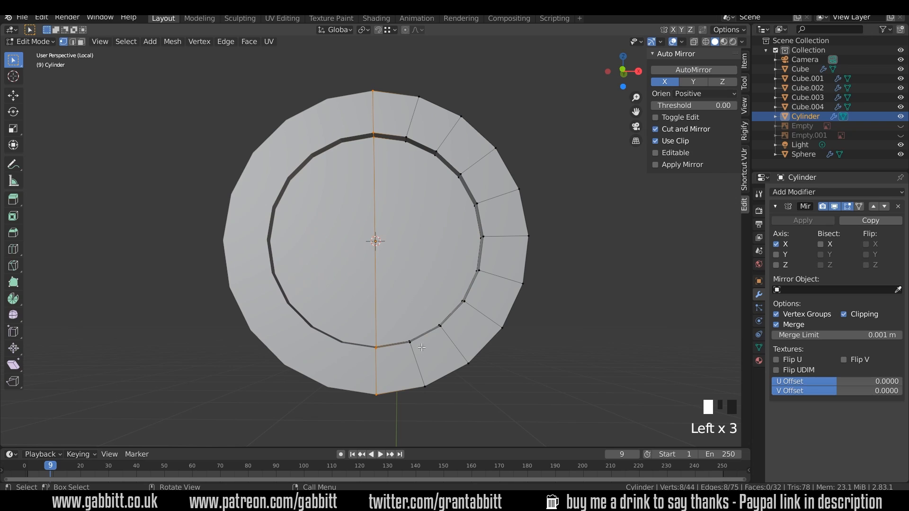
{"action": "left_click", "coordinate": [409, 342]}
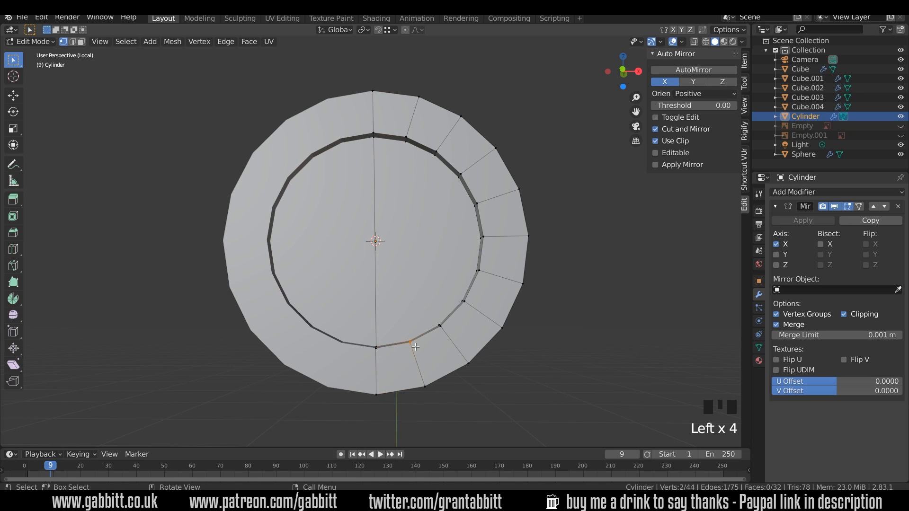
{"action": "key", "text": "g"}
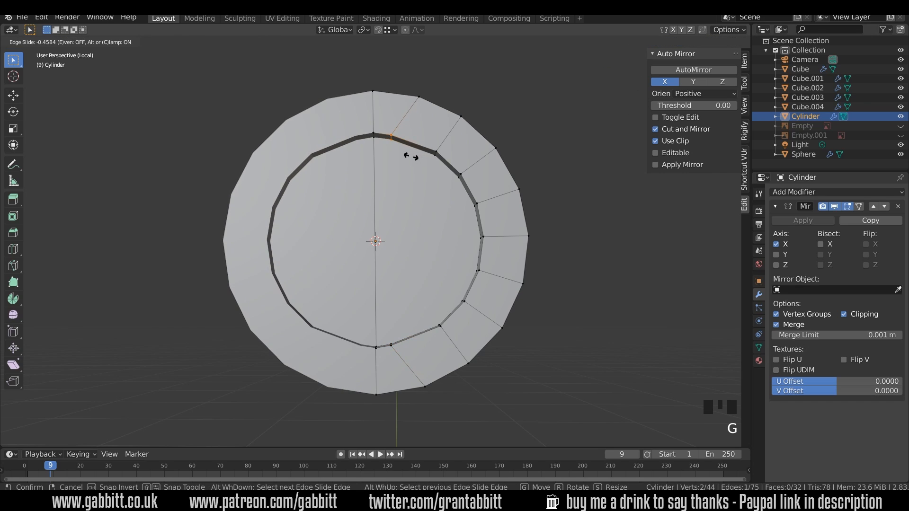
{"action": "left_click", "coordinate": [388, 135]}
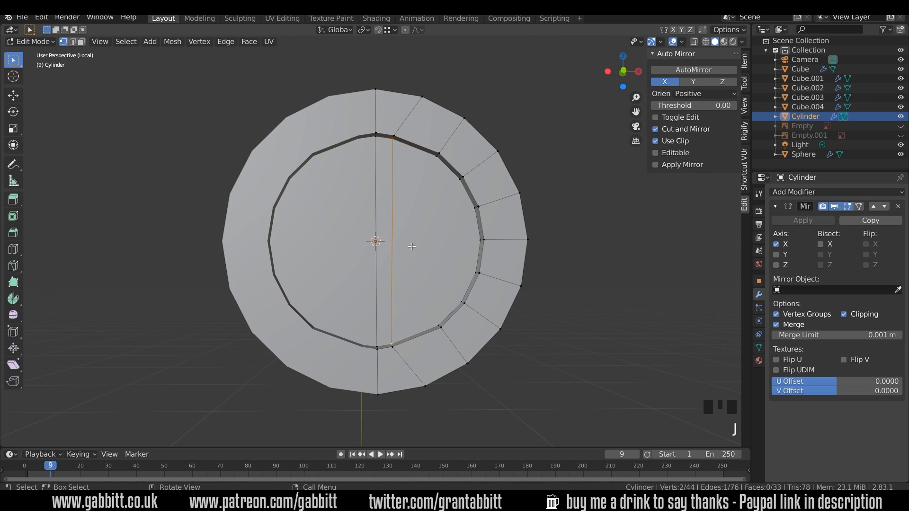
{"action": "mouse_move", "coordinate": [384, 203]}
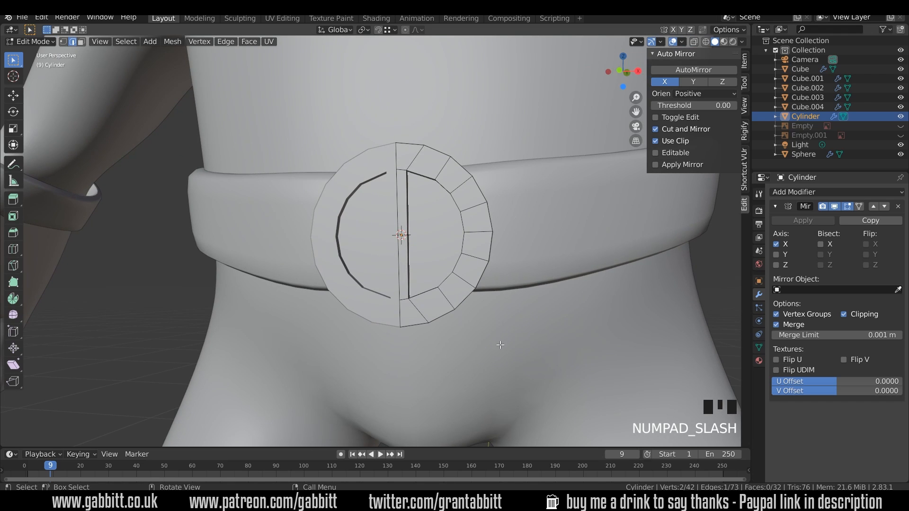
- Add a cube and scale it into a flat pouch on the belt beside the buckle
{"action": "scroll", "scroll_direction": "down", "scroll_amount": 3}
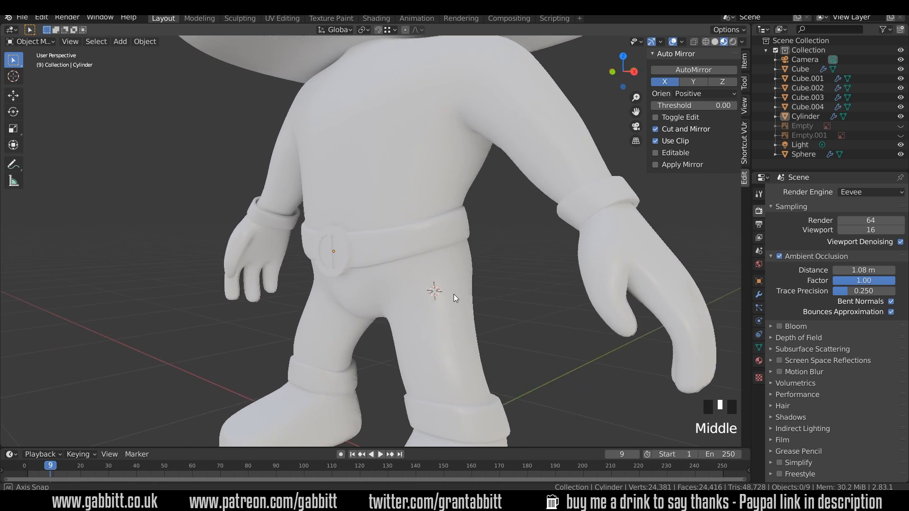
{"action": "scroll", "scroll_direction": "up", "scroll_amount": 3}
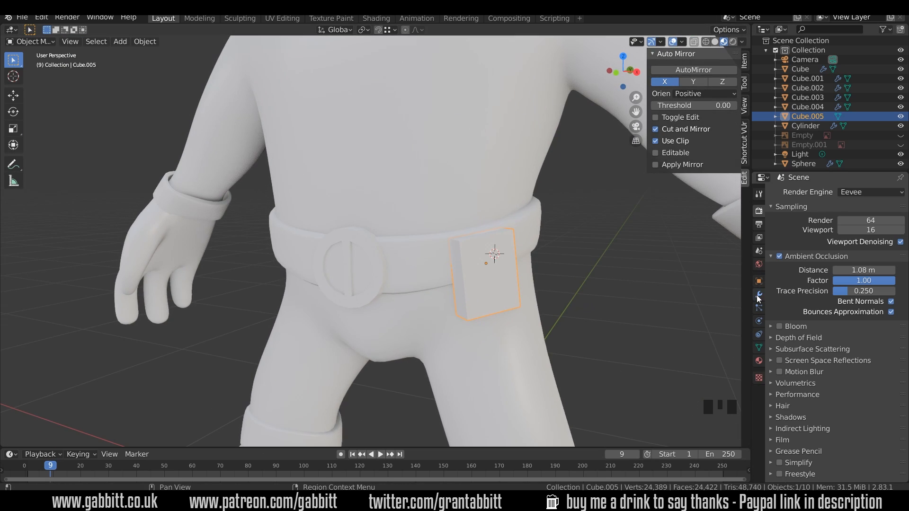
- Give the pouch Subdivision Surface and a narrow Bevel, then duplicate it as a smaller tilted pouch
{"action": "left_click", "coordinate": [812, 193]}
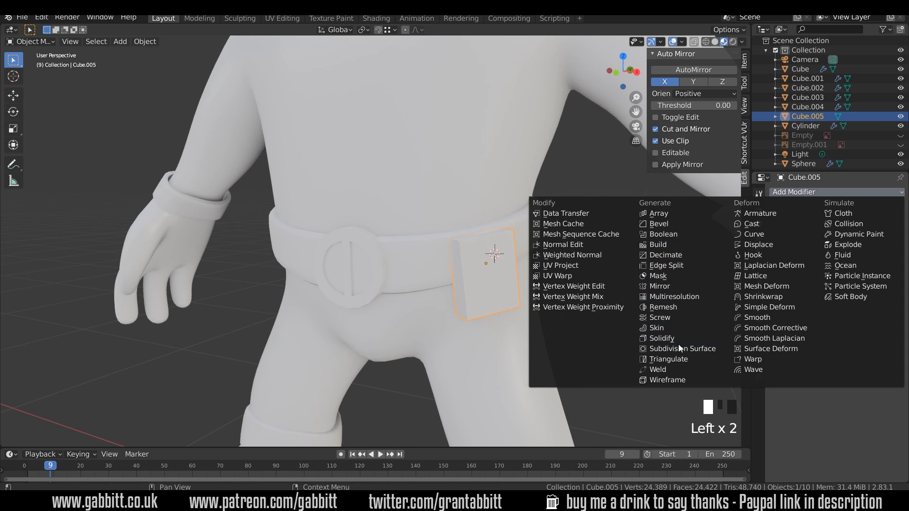
{"action": "left_click", "coordinate": [685, 348]}
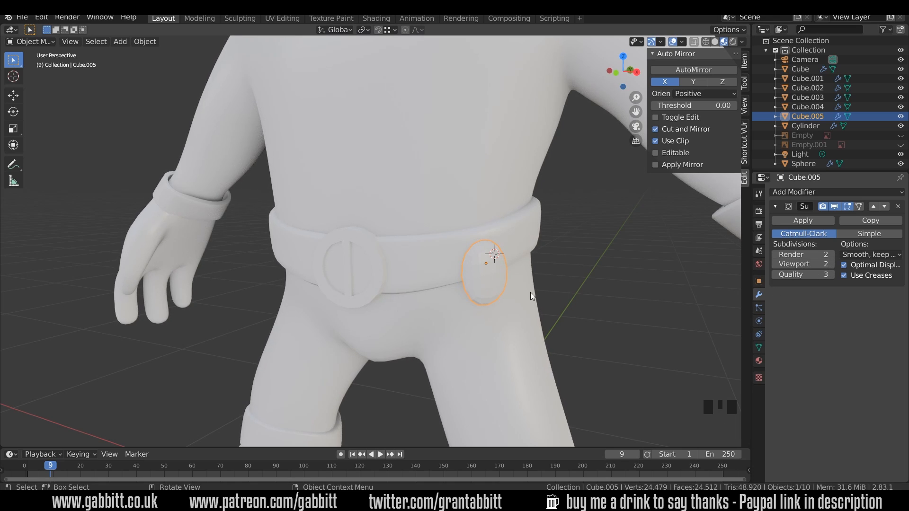
{"action": "left_click", "coordinate": [794, 192]}
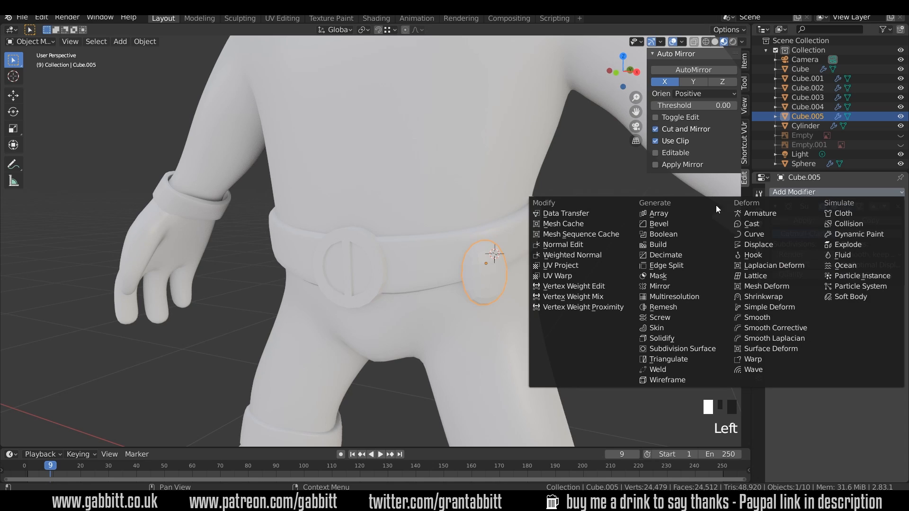
{"action": "left_click", "coordinate": [659, 224]}
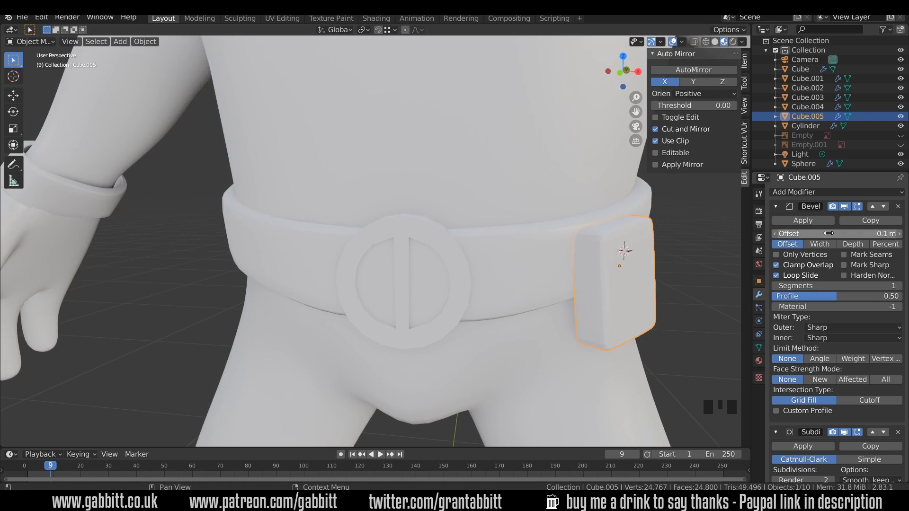
{"action": "left_click_drag", "start_coordinate": [836, 232], "coordinate": [806, 233]}
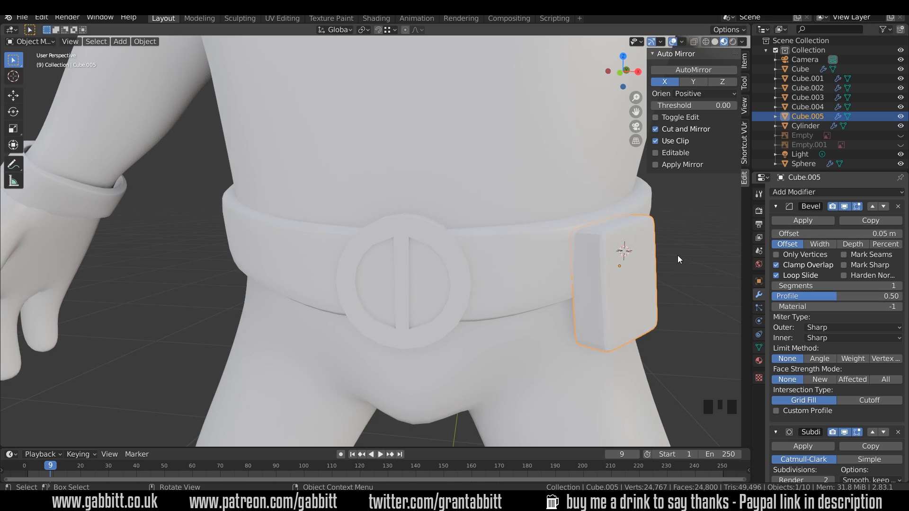
{"action": "key", "text": "ctrl+a"}
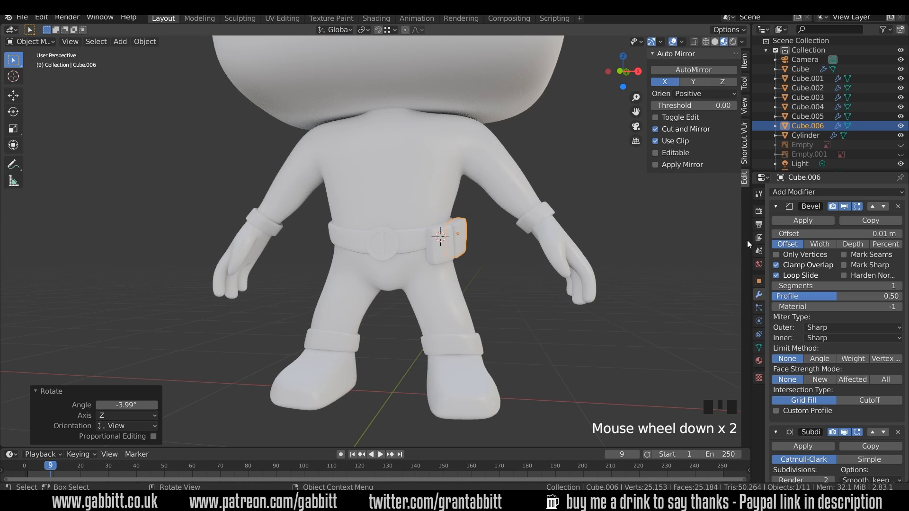
- Mirror the tilted pouch across the body and link its modifiers to the other pouch with Ctrl+L
{"action": "left_click", "coordinate": [794, 192]}
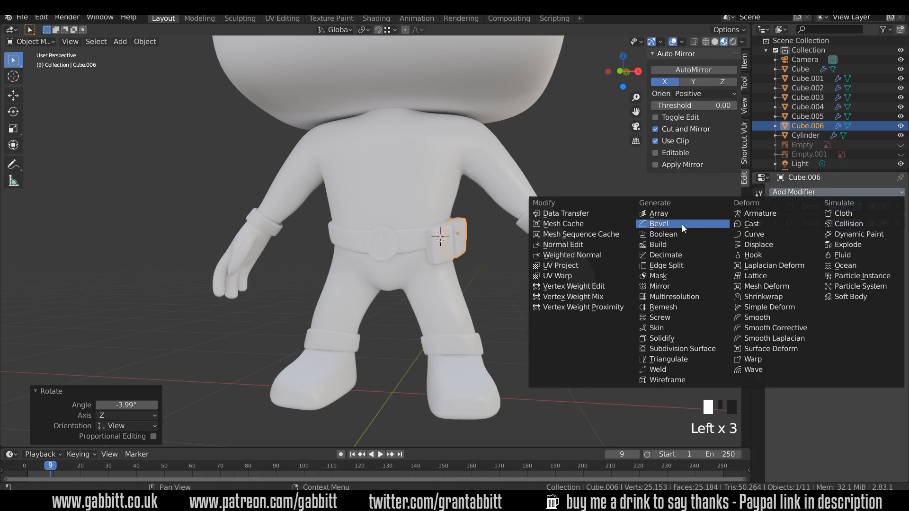
{"action": "left_click", "coordinate": [659, 224]}
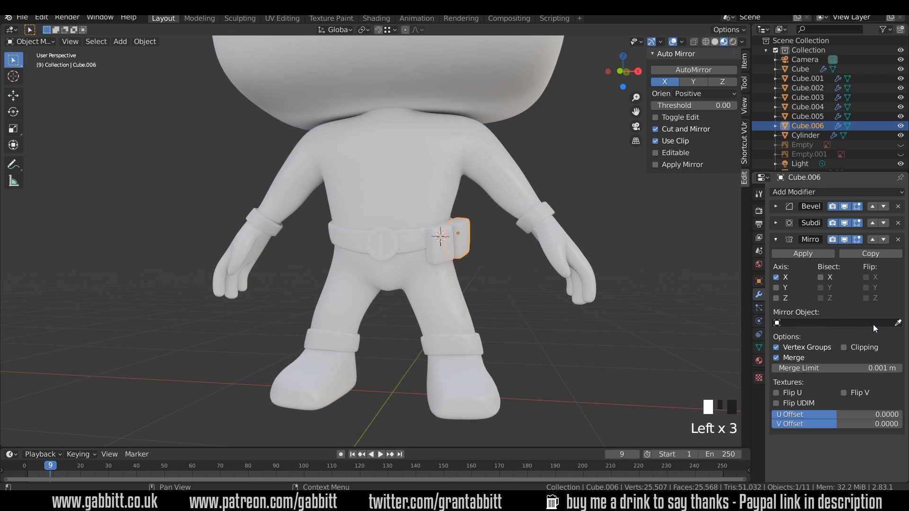
{"action": "left_click", "coordinate": [829, 322]}
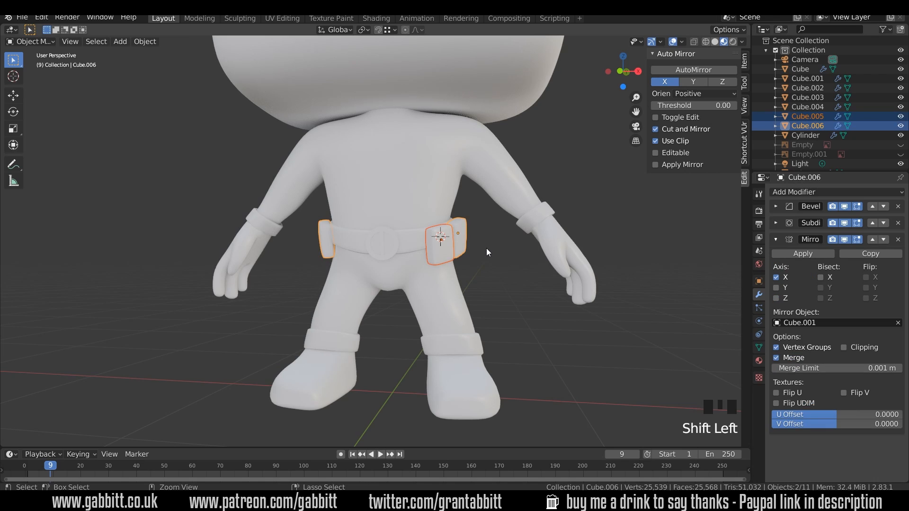
{"action": "key", "text": "ctrl+l"}
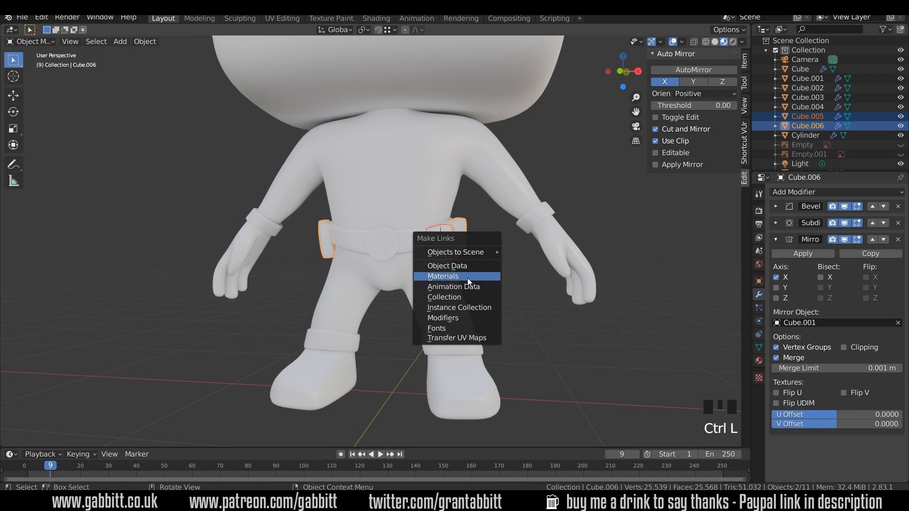
{"action": "left_click", "coordinate": [443, 318]}
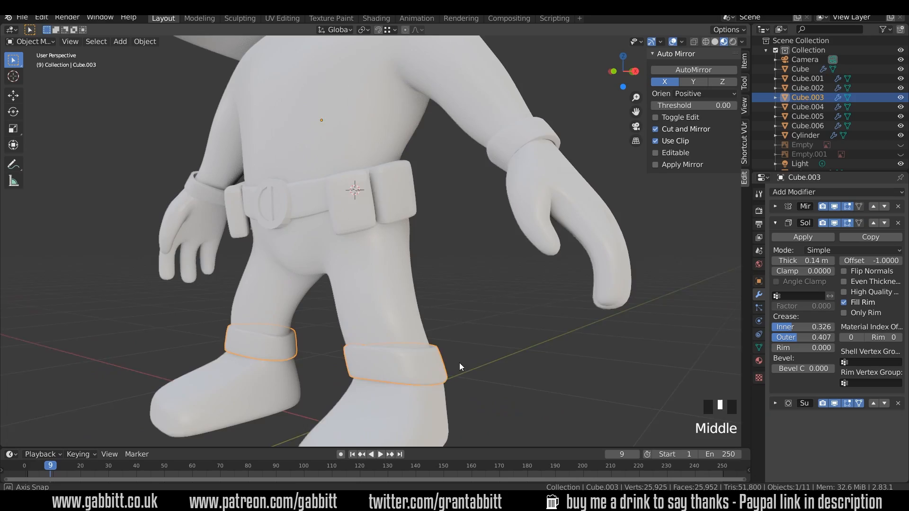
- Duplicate a pouch onto the thigh below the belt and check it in a full-character view
{"action": "key", "text": "Tab"}
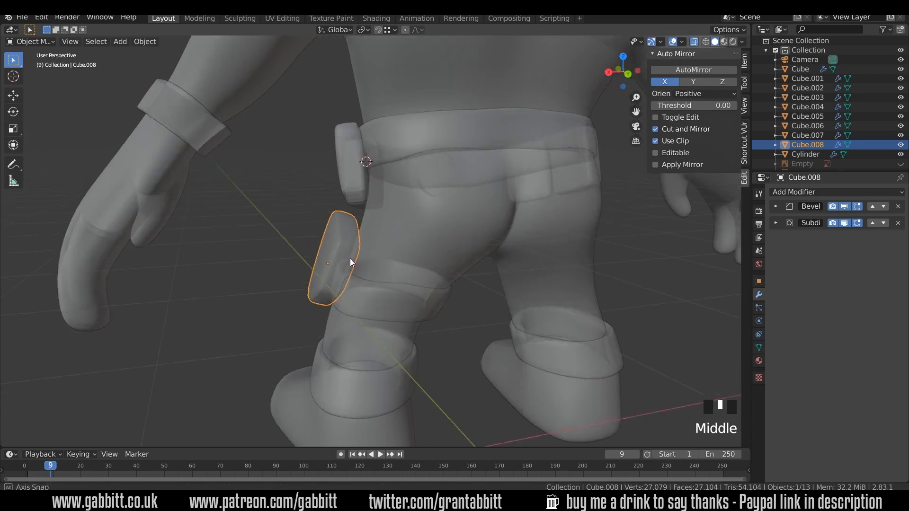
{"action": "scroll", "scroll_direction": "down", "scroll_amount": 3}
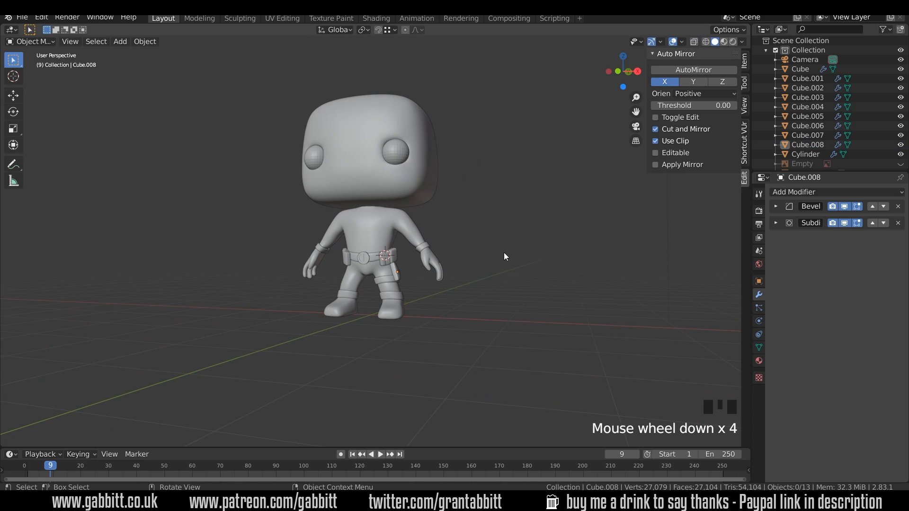
{"action": "left_click_drag", "start_coordinate": [505, 257], "coordinate": [598, 257]}
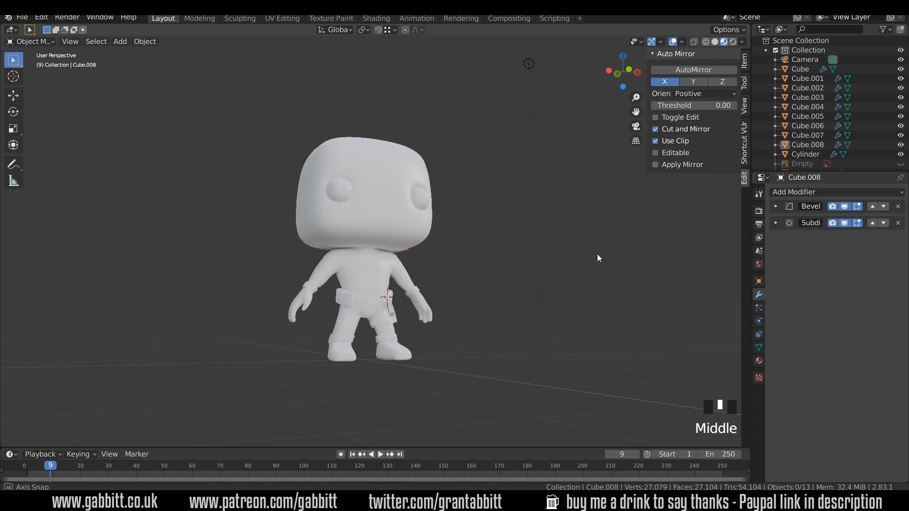